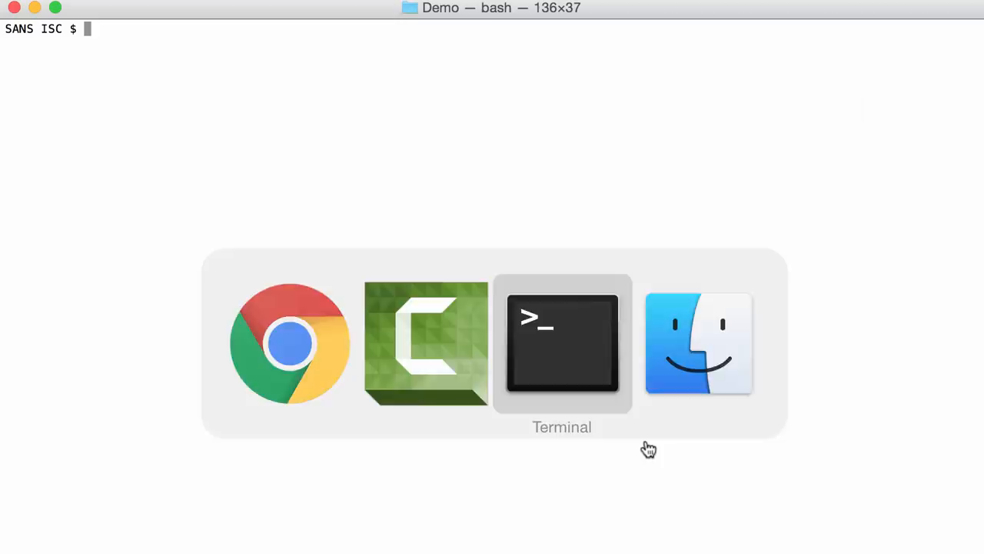
# Run oledump.py on the 611aa… .vir.zip sample to list its three streams
pyautogui.write('./ol')
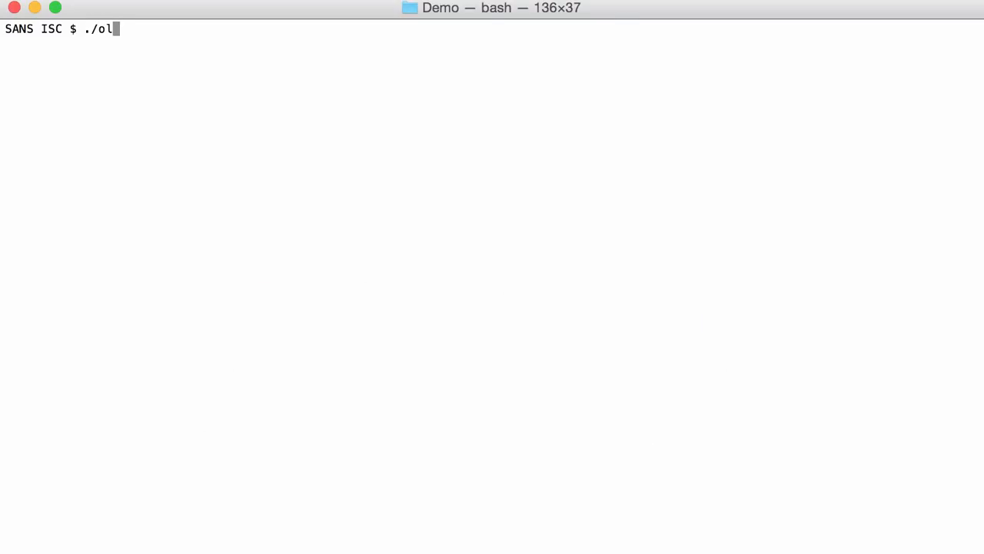
pyautogui.write('edump.py 611aa0303a99bb313b83169db80c700d1fc2d84ed03536768dc628b4cd88c687.vir.zip')
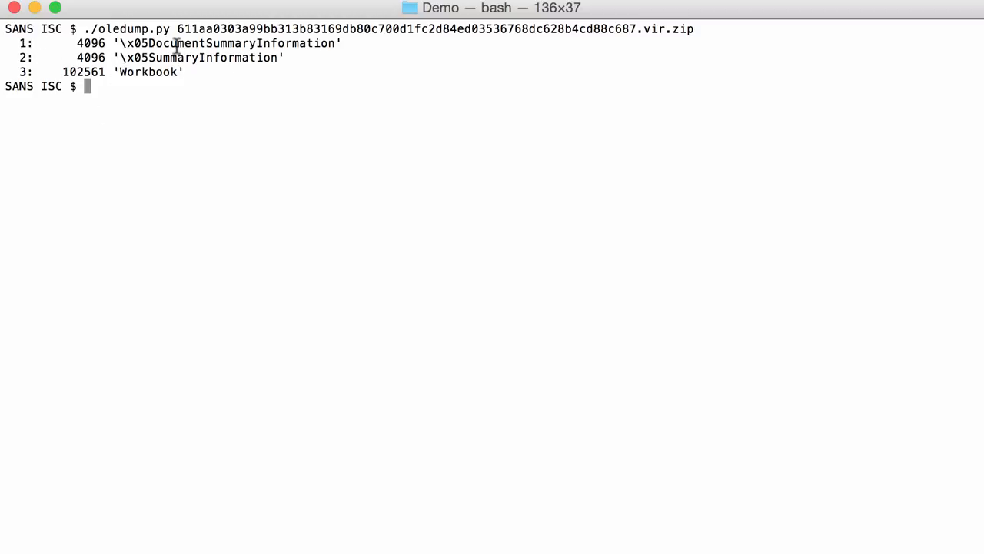
pyautogui.moveTo(177, 85)
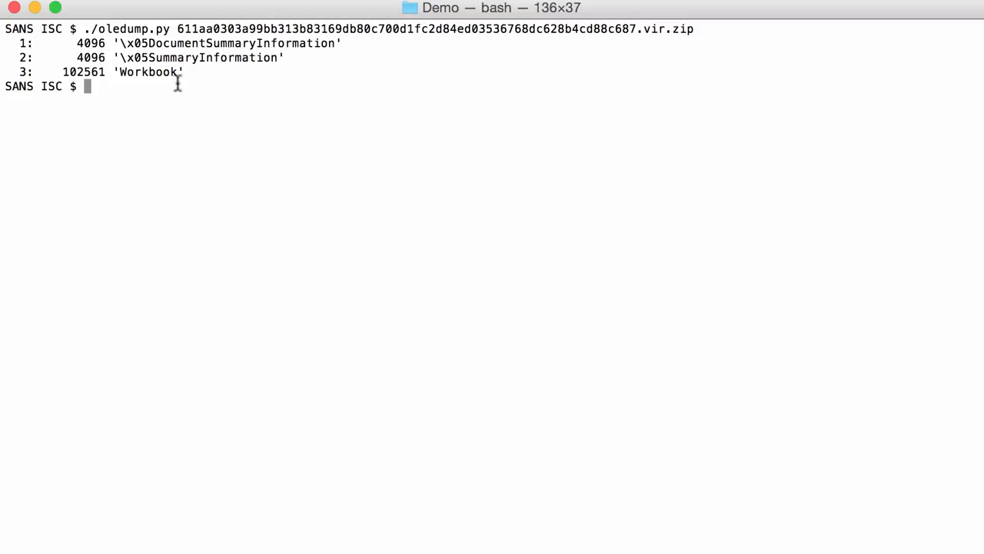
pyautogui.moveTo(307, 200)
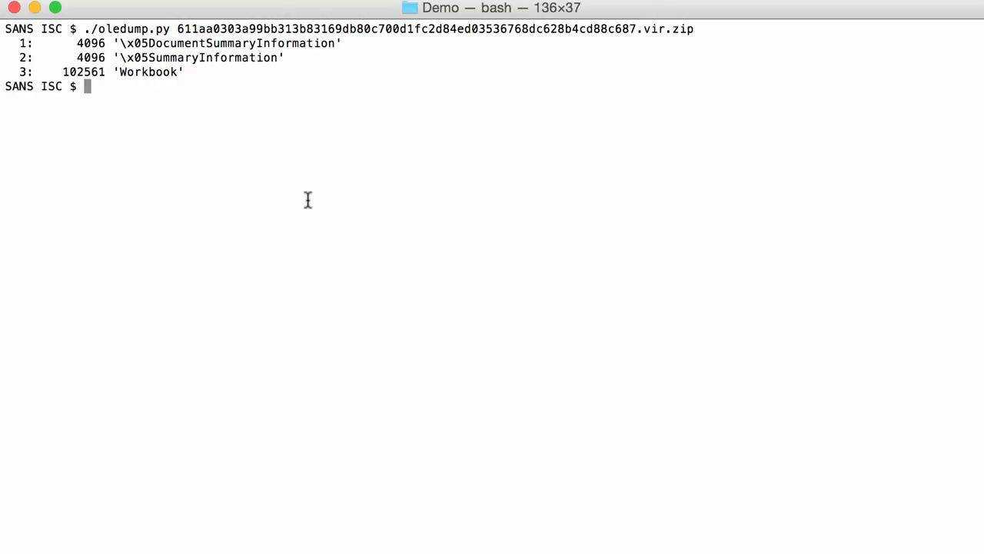
# Run oledump.py on Book1.xls to show its ten streams with VBA macros, then clear the screen
pyautogui.write('./ol')
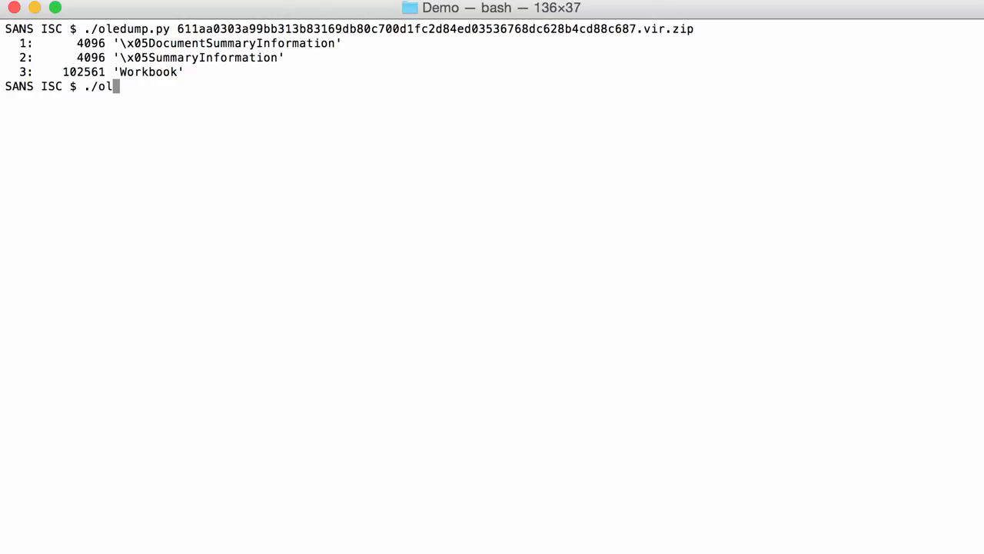
pyautogui.write('ed')
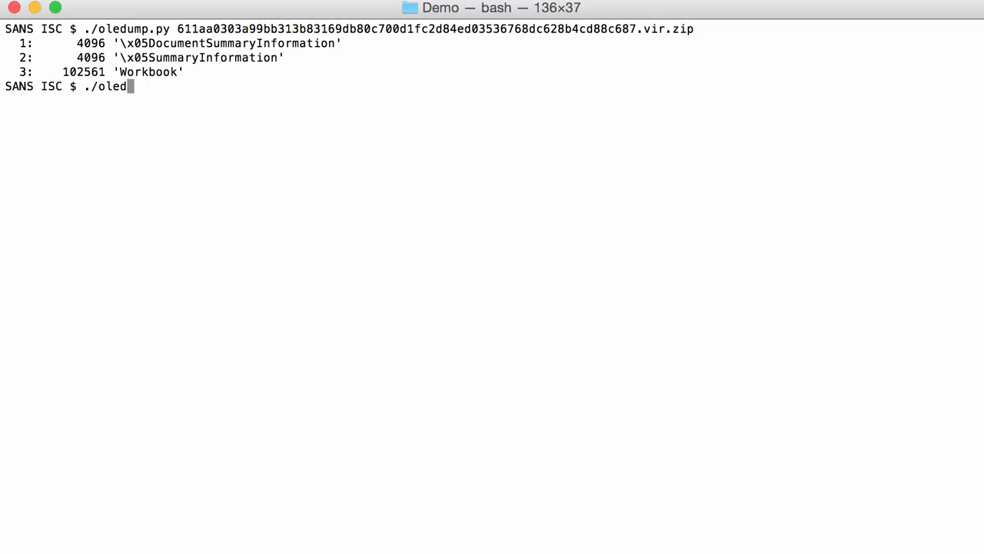
pyautogui.write('ump.py')
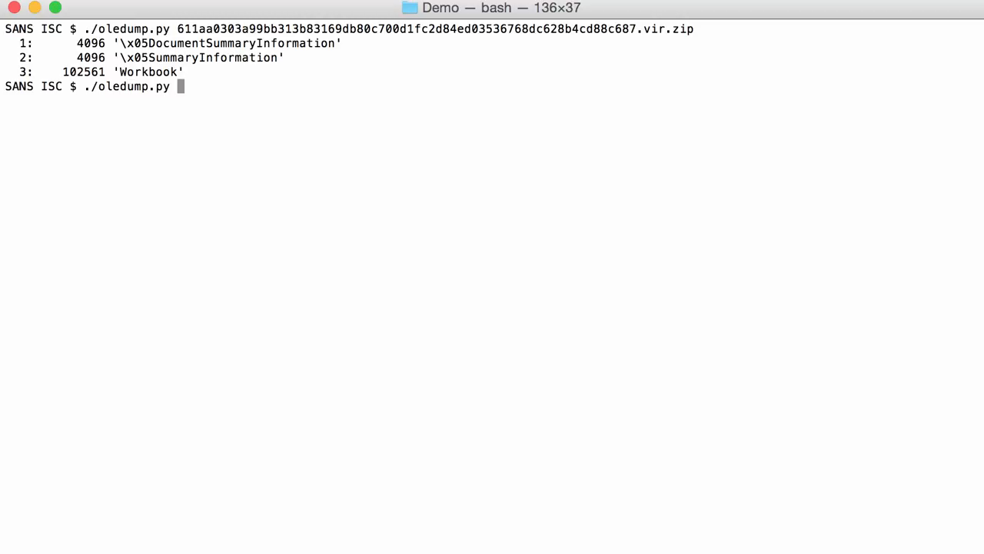
pyautogui.write('Book1.xls')
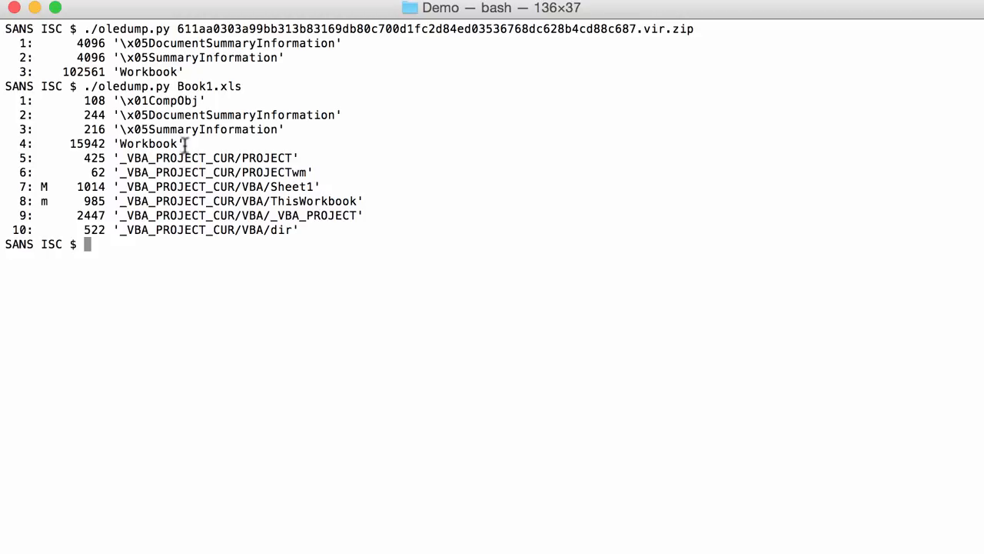
pyautogui.moveTo(206, 255)
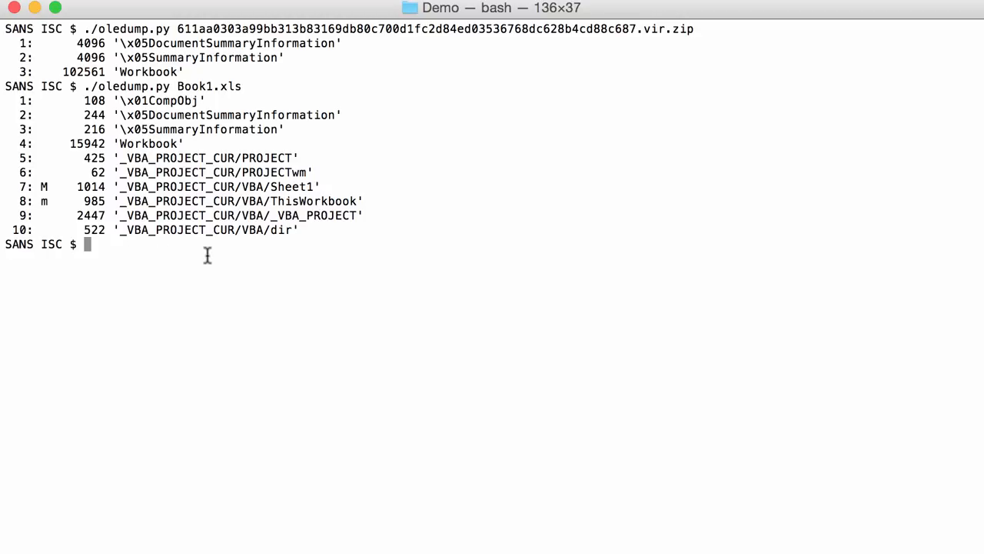
pyautogui.moveTo(183, 179)
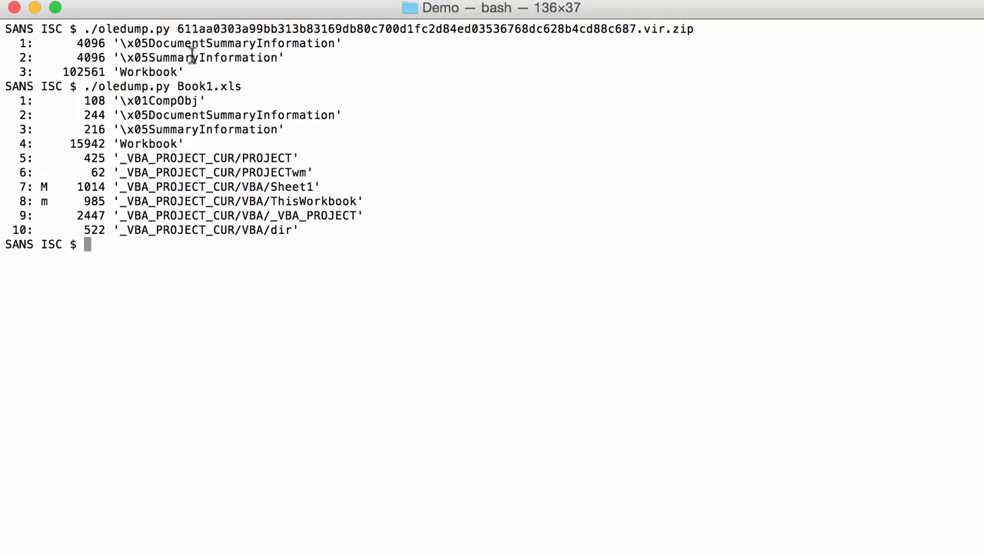
pyautogui.write('clear')
pyautogui.write('./o')
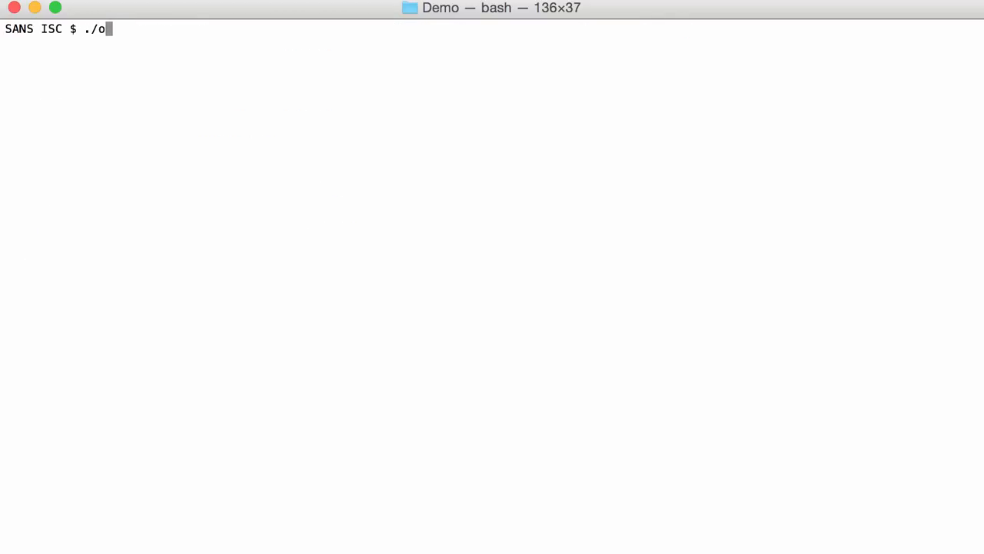
# Re-run oledump.py on the 611aa… sample, tab-completing the file name, to list its three streams
pyautogui.write('ledump.py 6')
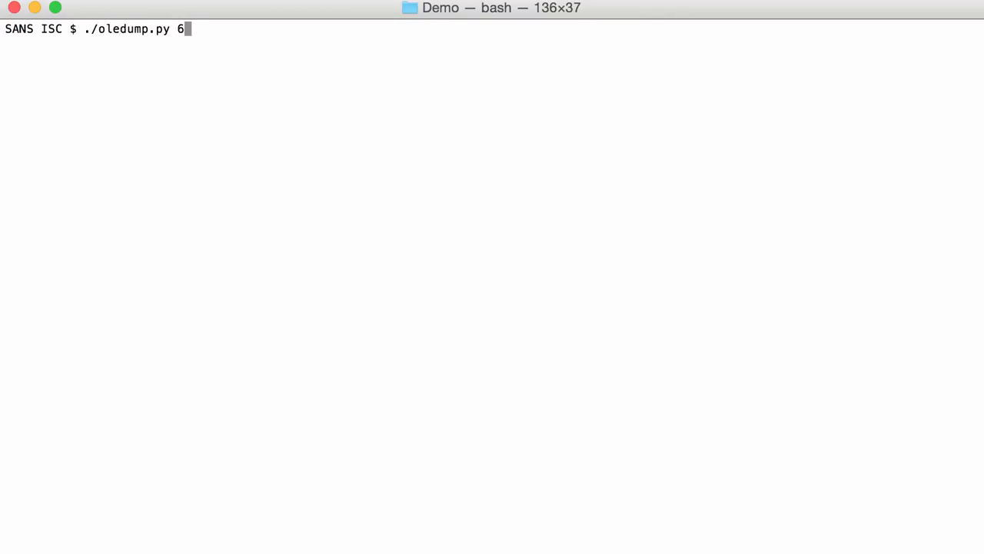
pyautogui.press('Enter')
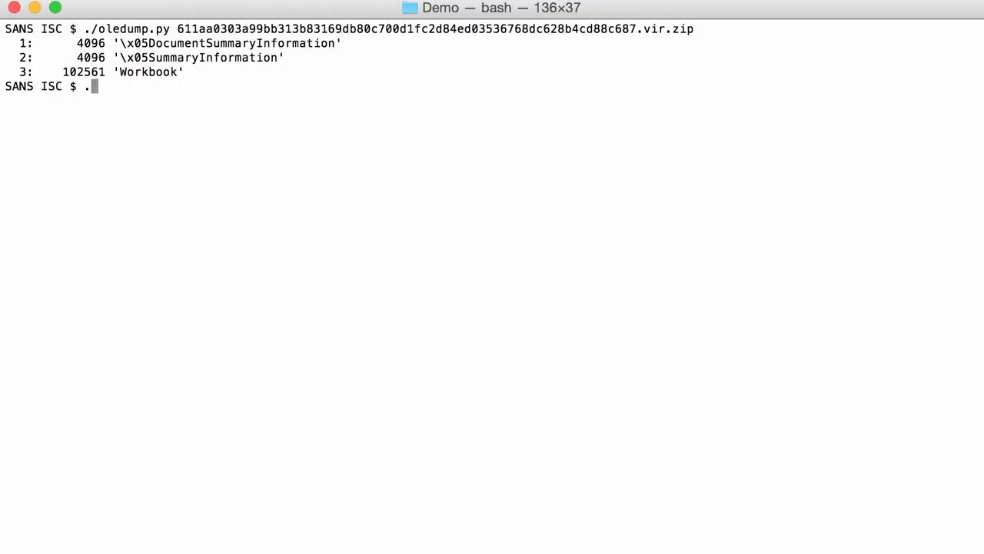
# Dump stream 3 (Workbook) of the .vir.zip sample with oledump.py -s 3 piped into less
pyautogui.write('./oledump.py')
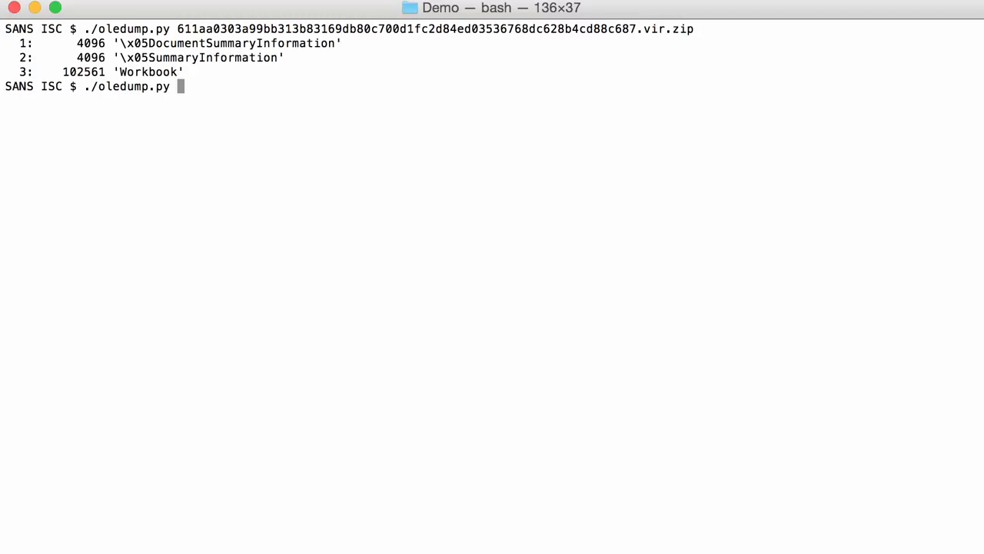
pyautogui.write('-s 3')
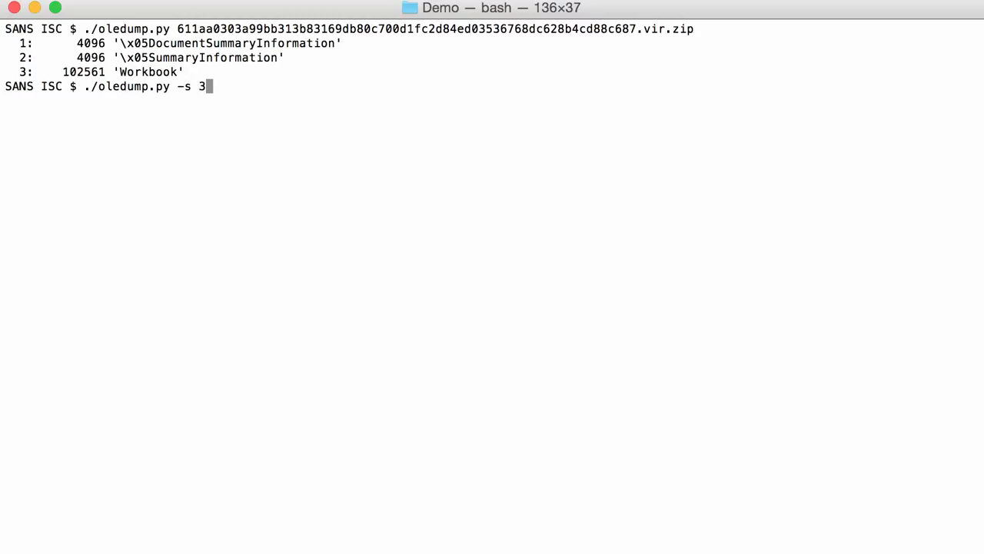
pyautogui.write('611aa0303a99bb313b83169db80c700d1fc2d84ed03536768dc628b4cd88c687.vir.zip')
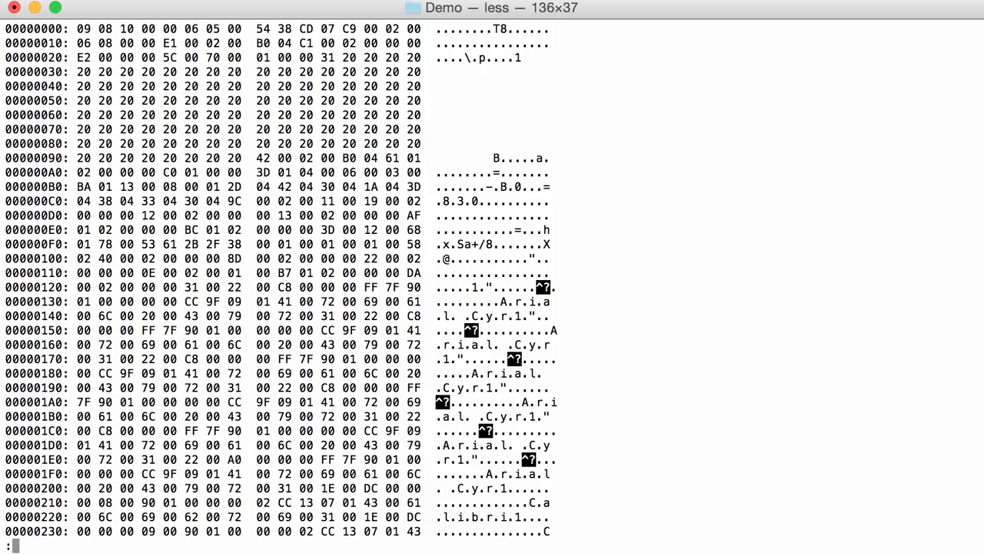
pyautogui.moveTo(139, 403)
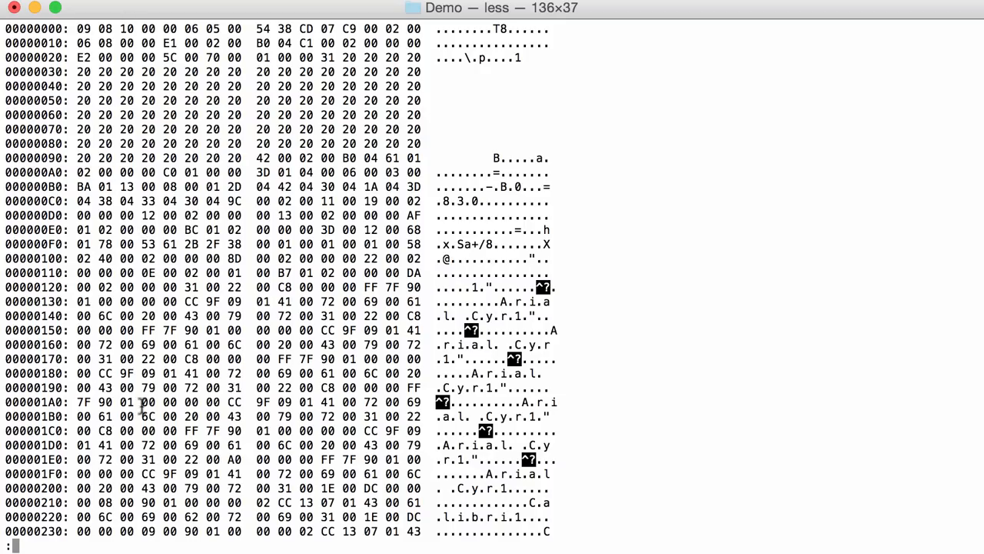
pyautogui.moveTo(166, 172)
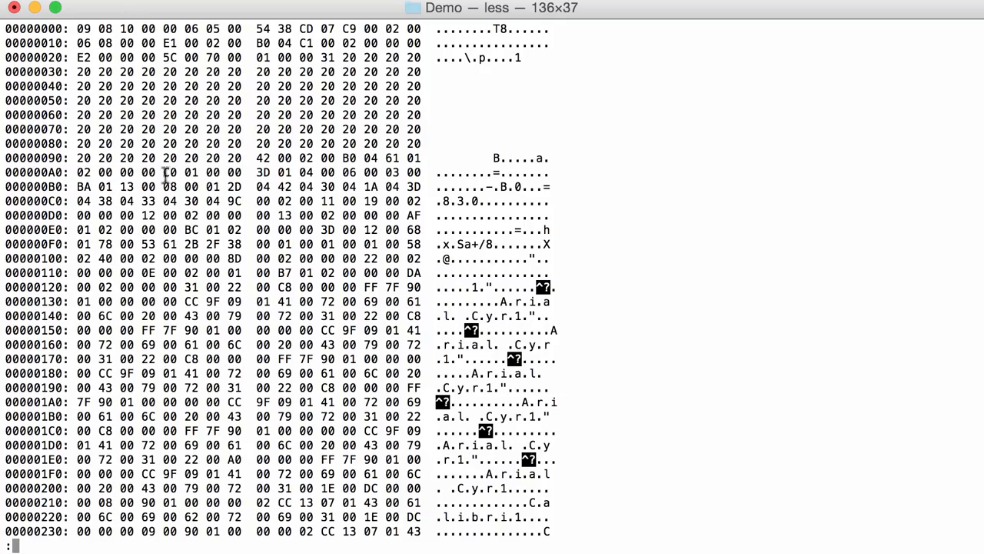
pyautogui.moveTo(421, 376)
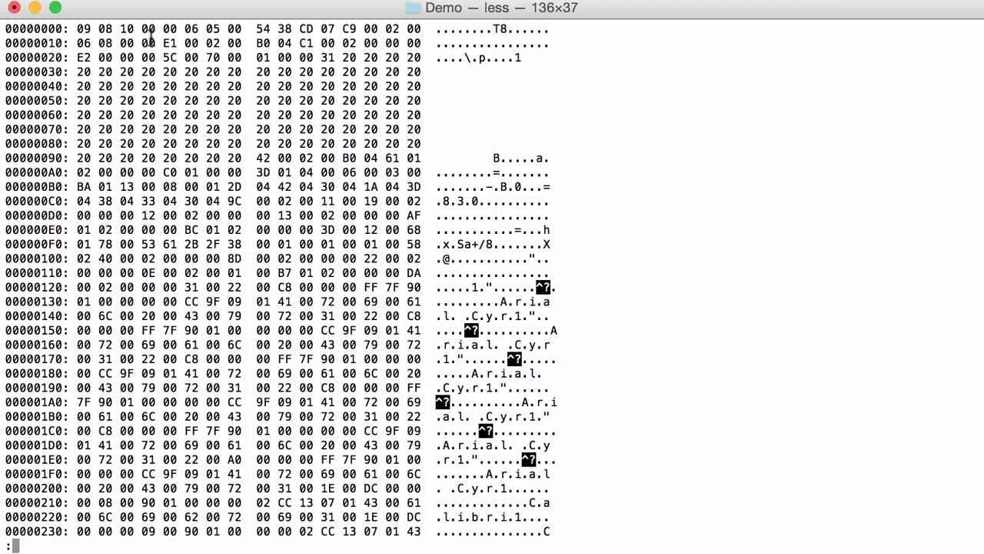
pyautogui.moveTo(123, 31)
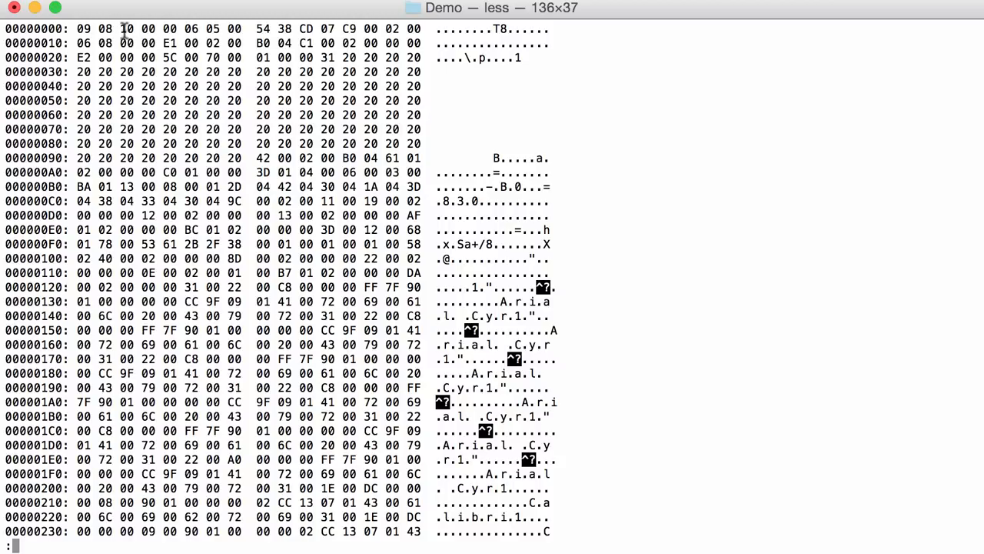
pyautogui.moveTo(154, 30)
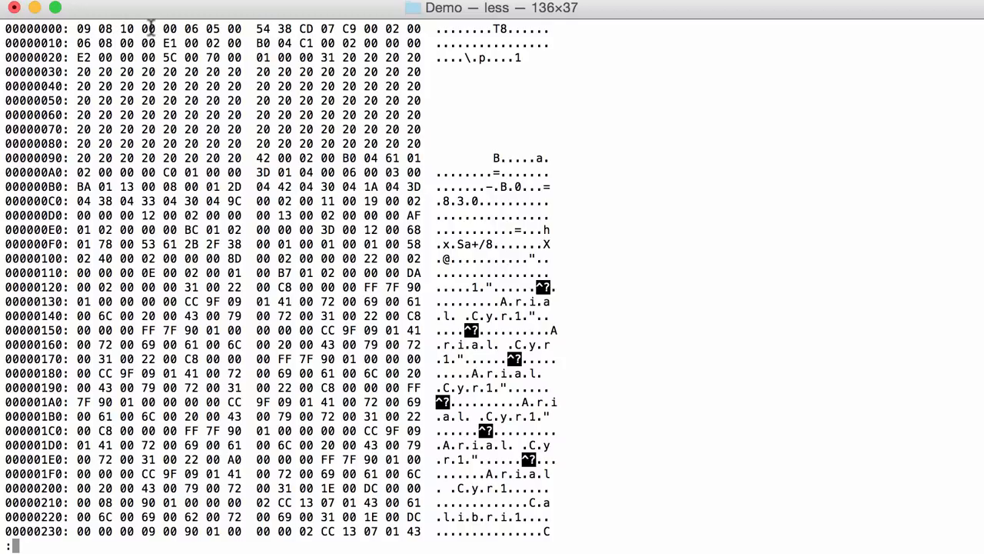
pyautogui.moveTo(269, 29)
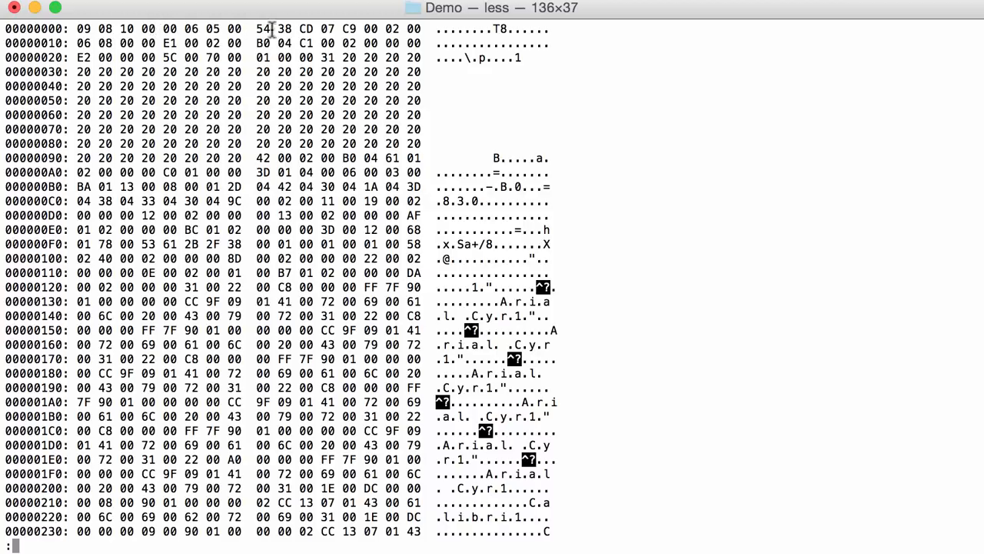
pyautogui.moveTo(148, 43)
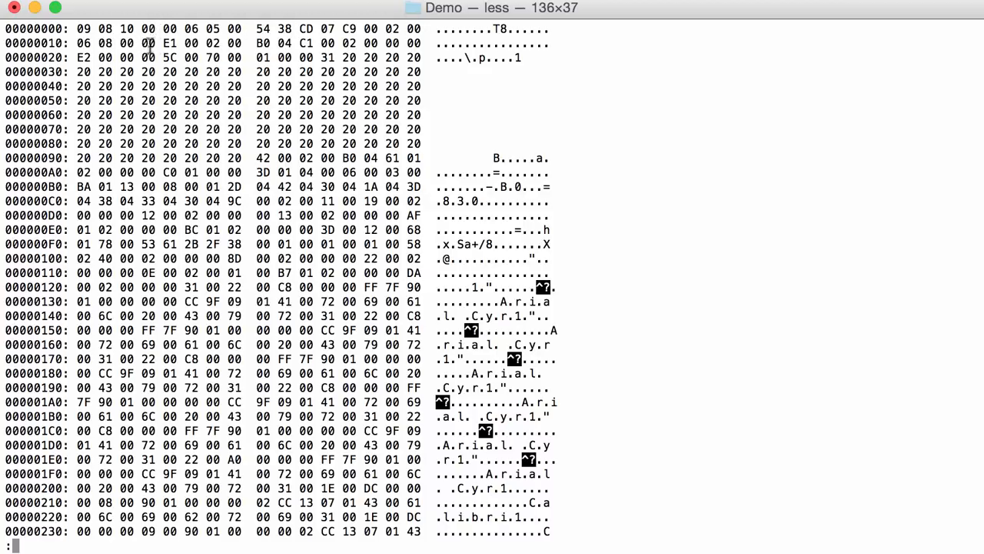
pyautogui.moveTo(161, 43)
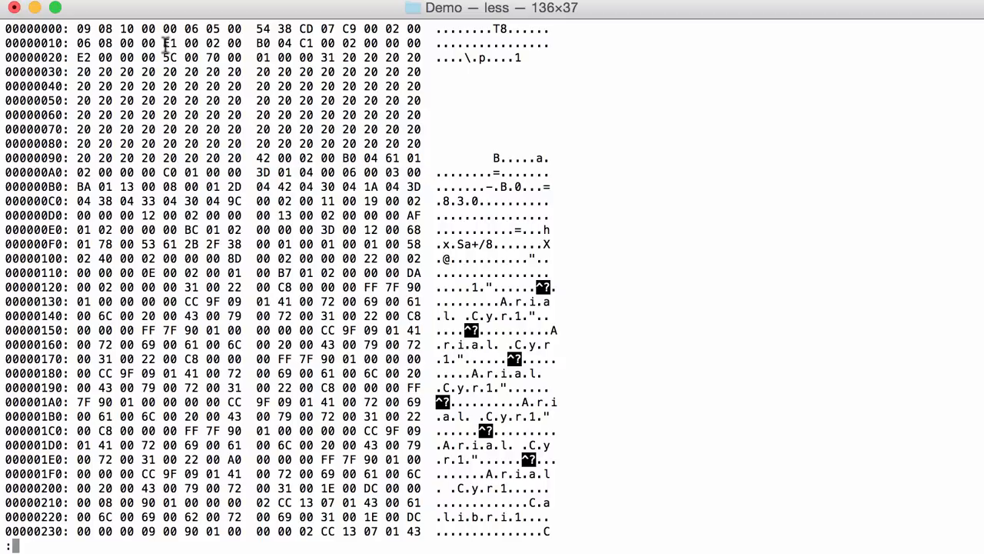
pyautogui.moveTo(193, 43)
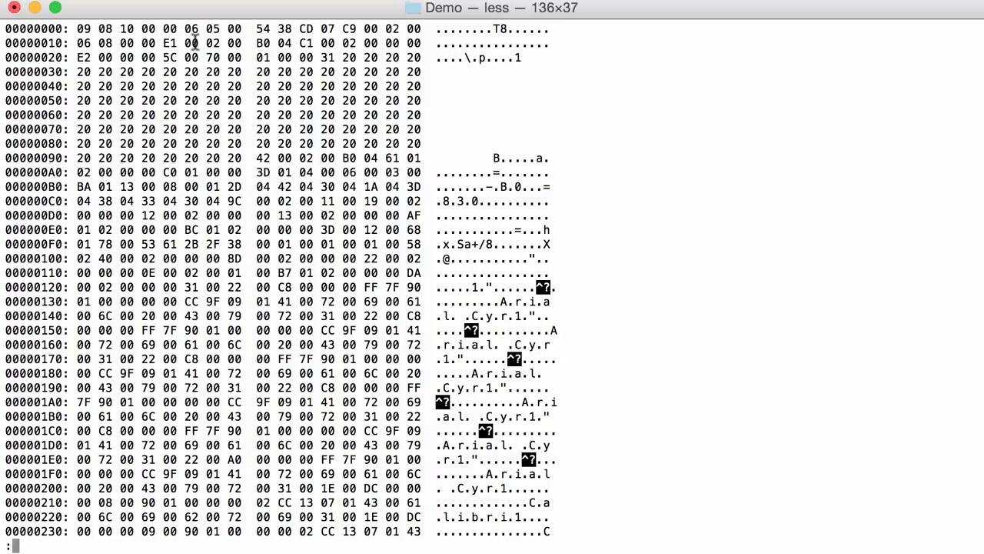
pyautogui.moveTo(176, 43)
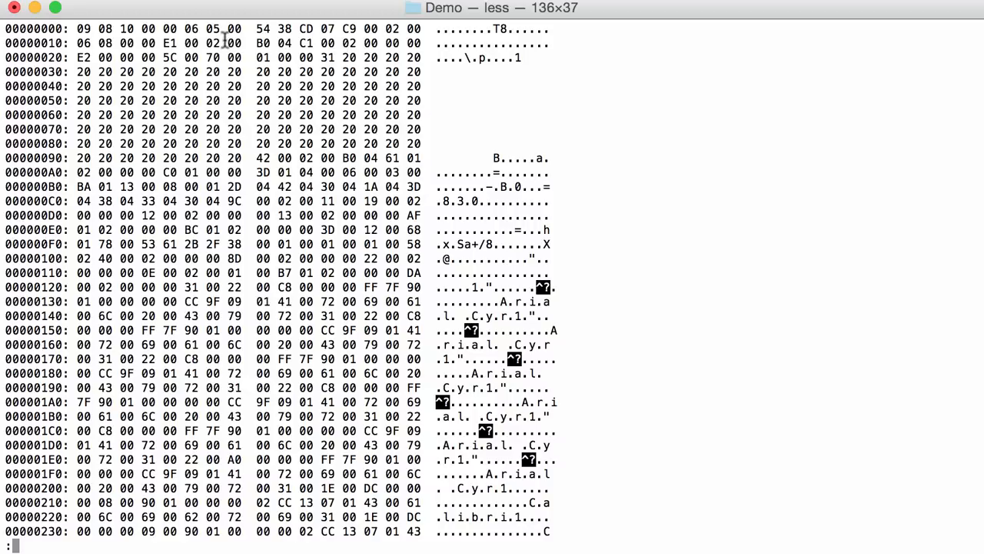
pyautogui.moveTo(252, 43)
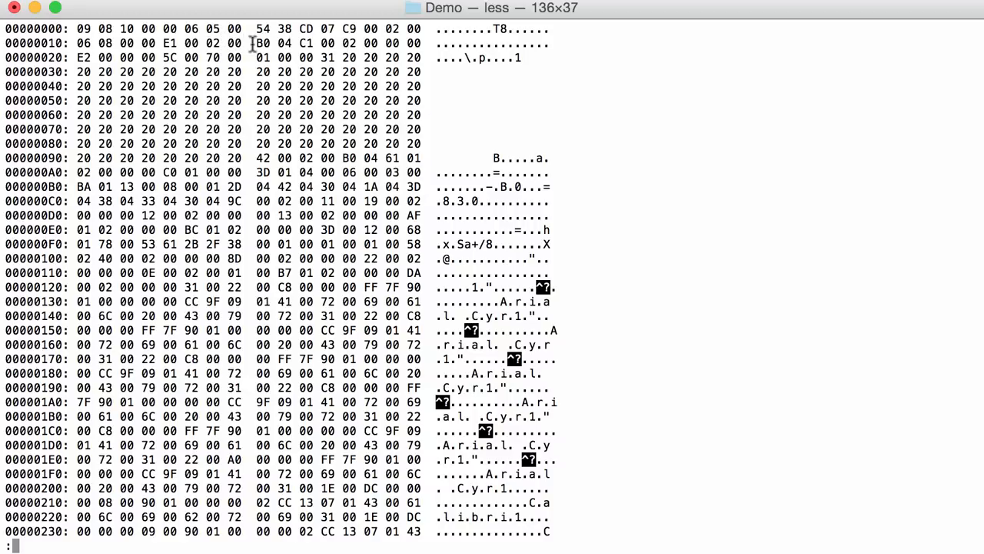
pyautogui.moveTo(388, 56)
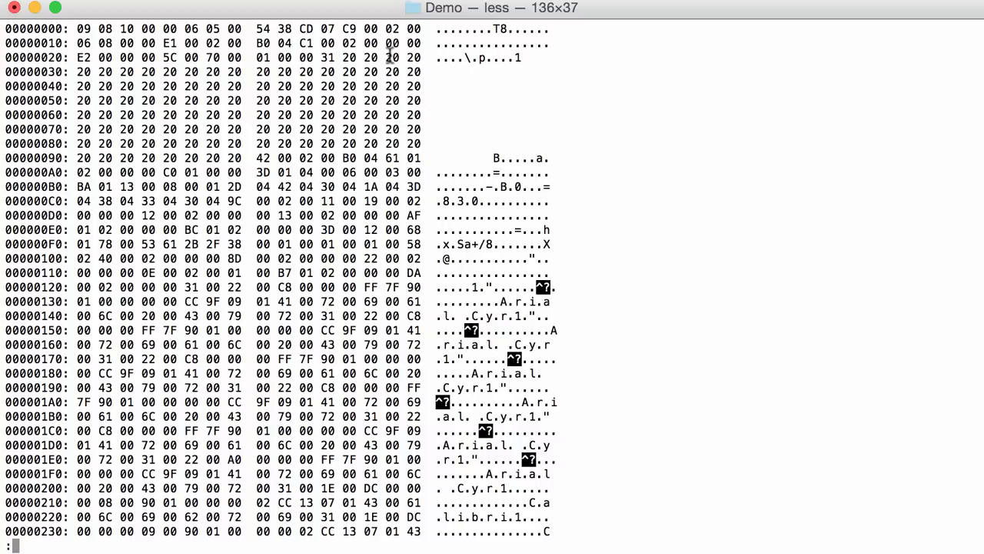
# Quit the less pager to return to the shell prompt
pyautogui.press('q')
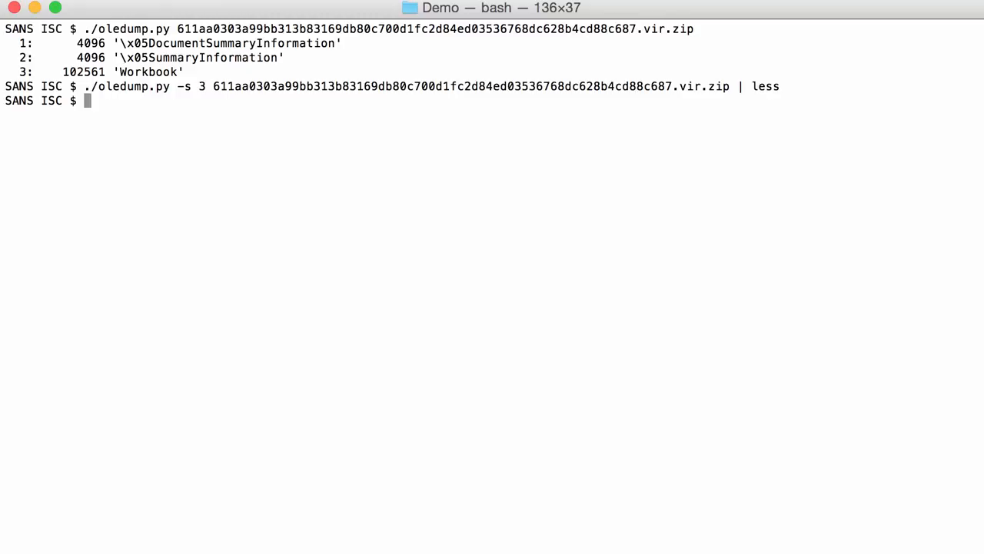
# Run oledump.py -p plugin_biff on the .vir.zip sample piped into less to list BIFF records
pyautogui.write('./oledump.py -')
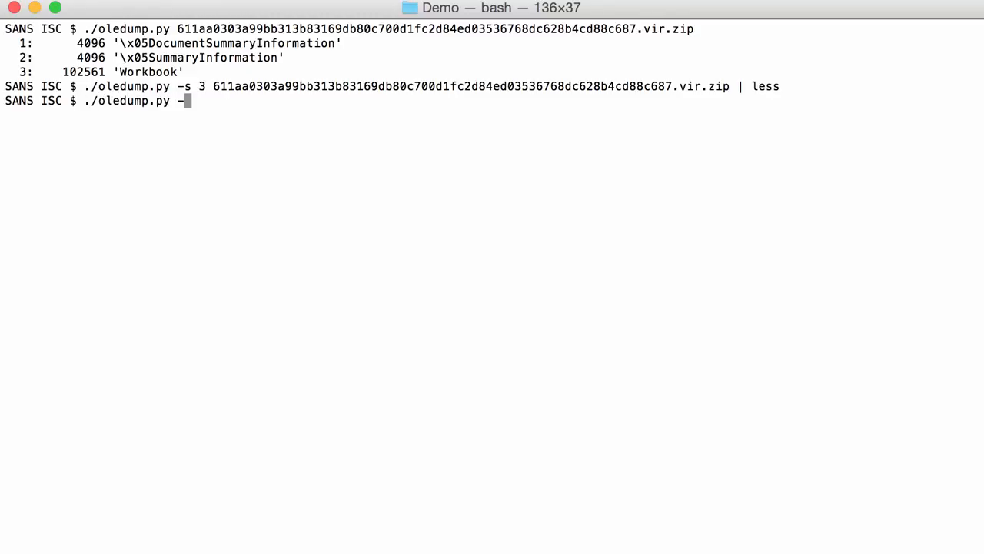
pyautogui.write('p plugin')
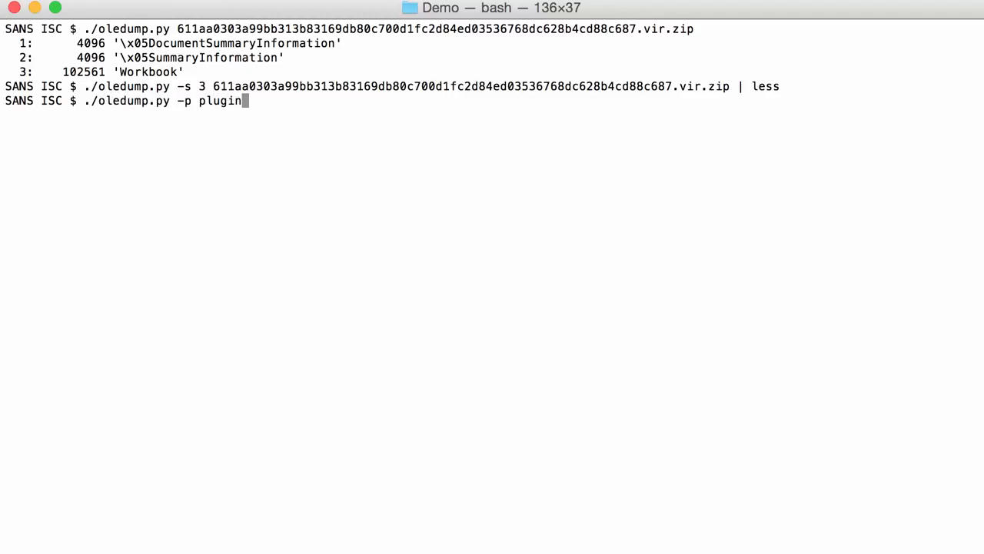
pyautogui.write('_biff')
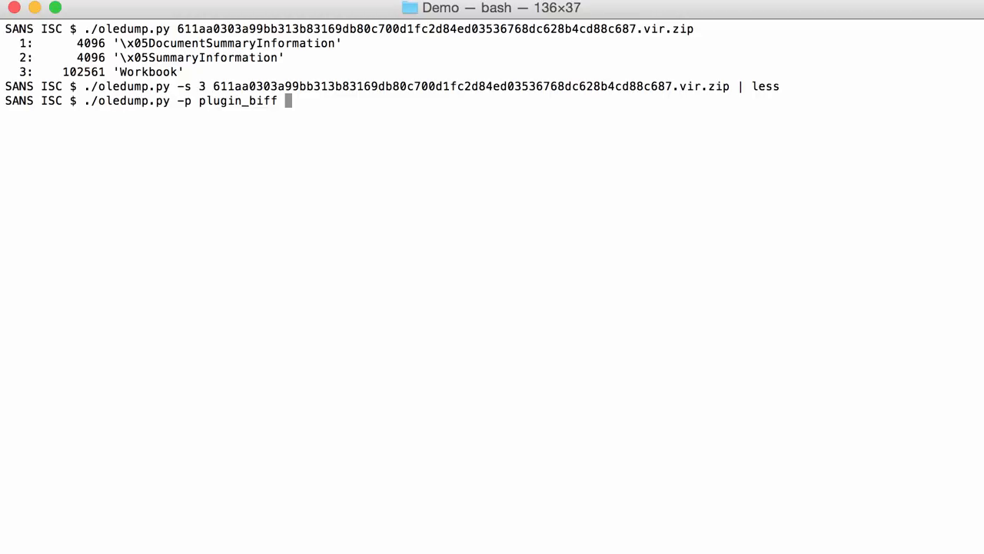
pyautogui.write('6')
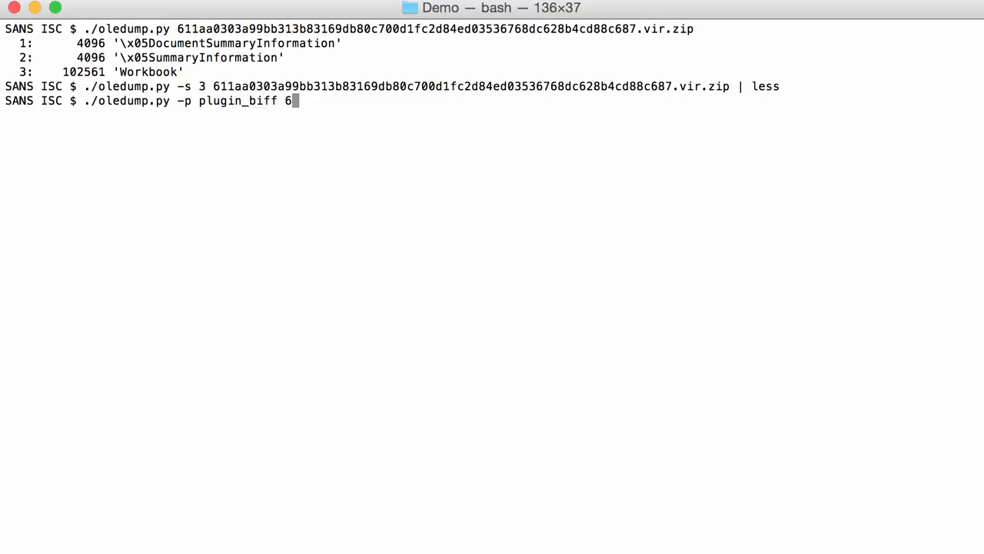
pyautogui.write('11aa0303a99bb313b83169db80c700d1fc2d84ed03536768dc628b4cd88c687.vir.zip |')
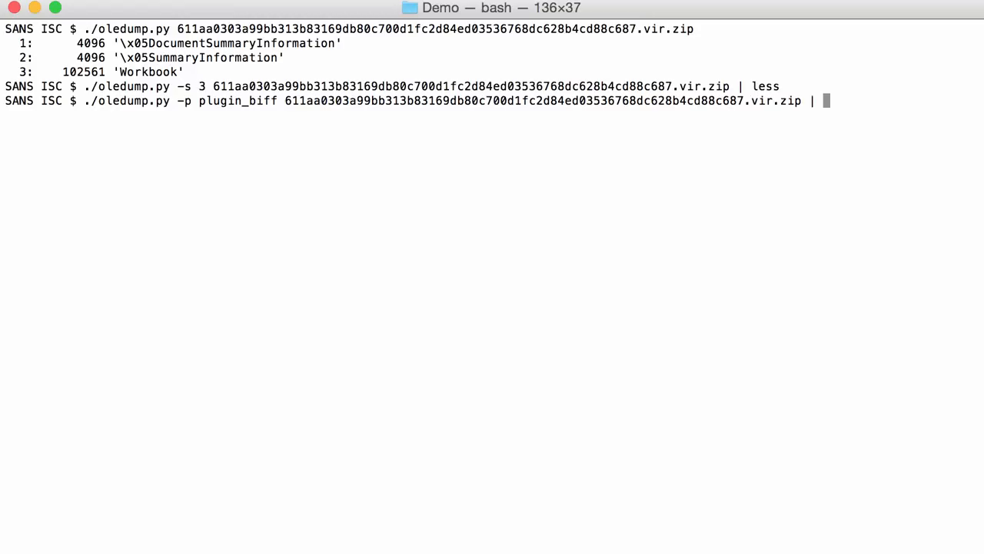
pyautogui.press('Return')
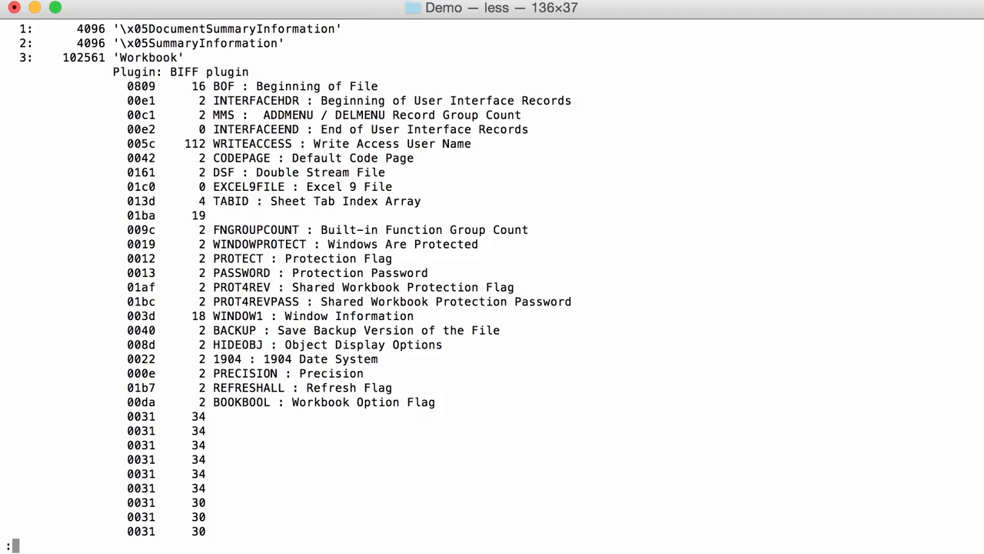
pyautogui.moveTo(196, 126)
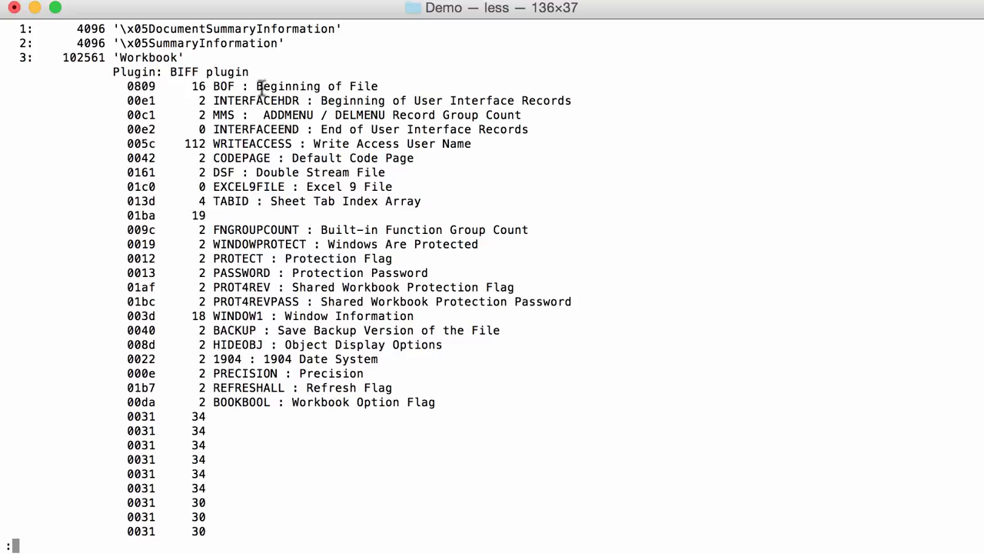
pyautogui.moveTo(141, 84)
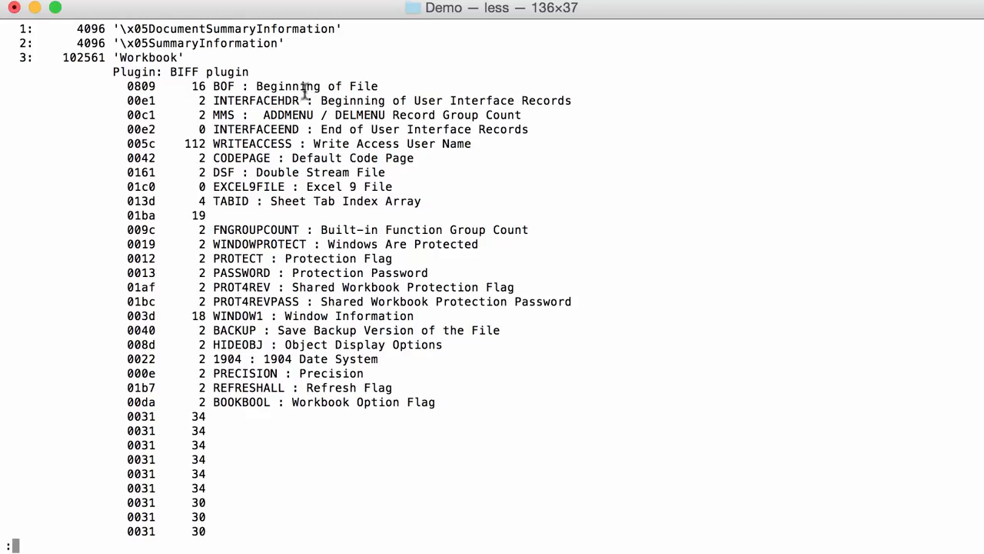
pyautogui.moveTo(223, 105)
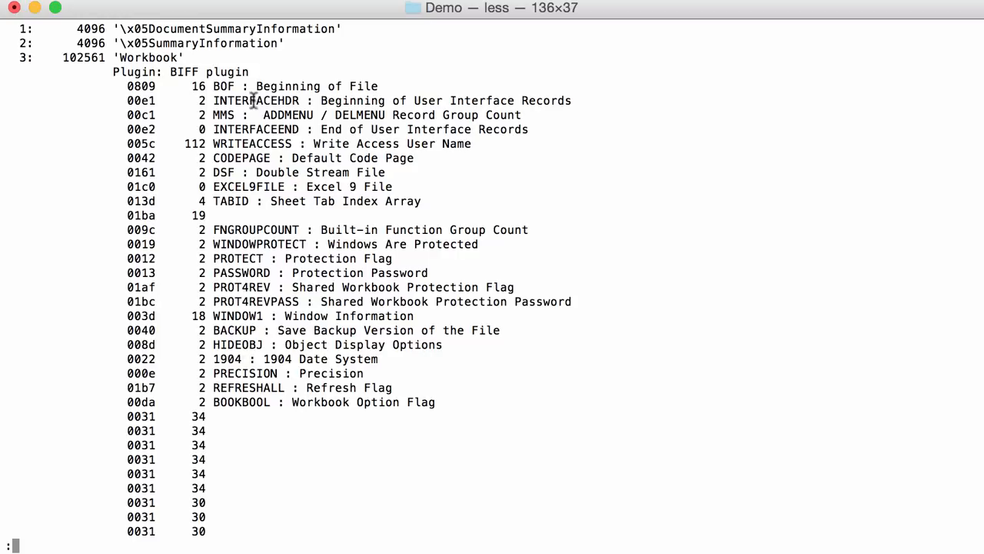
pyautogui.moveTo(249, 450)
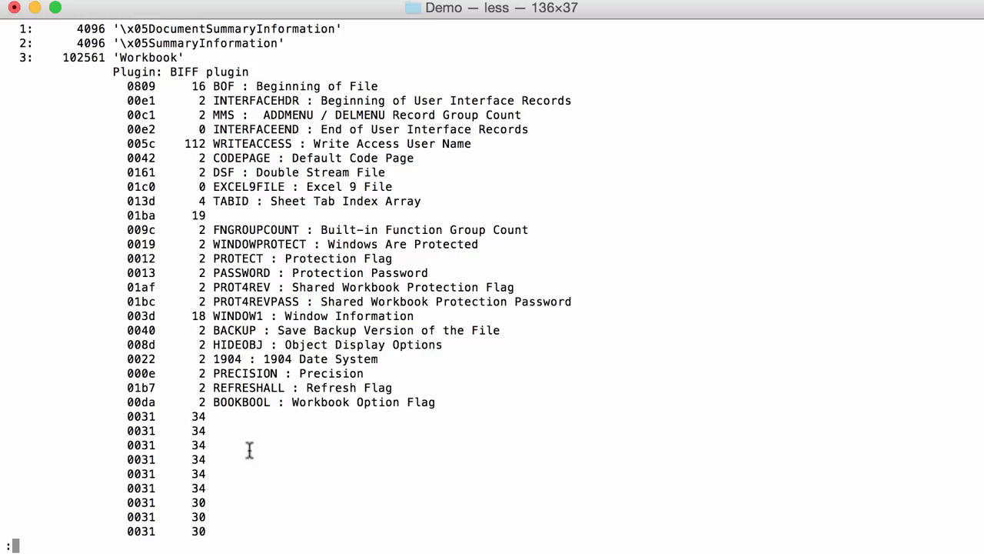
# Page down past FORMAT, XF and XFEXT records to the BOUNDSHEET entries with the hidden macro sheet
pyautogui.scroll(-3)
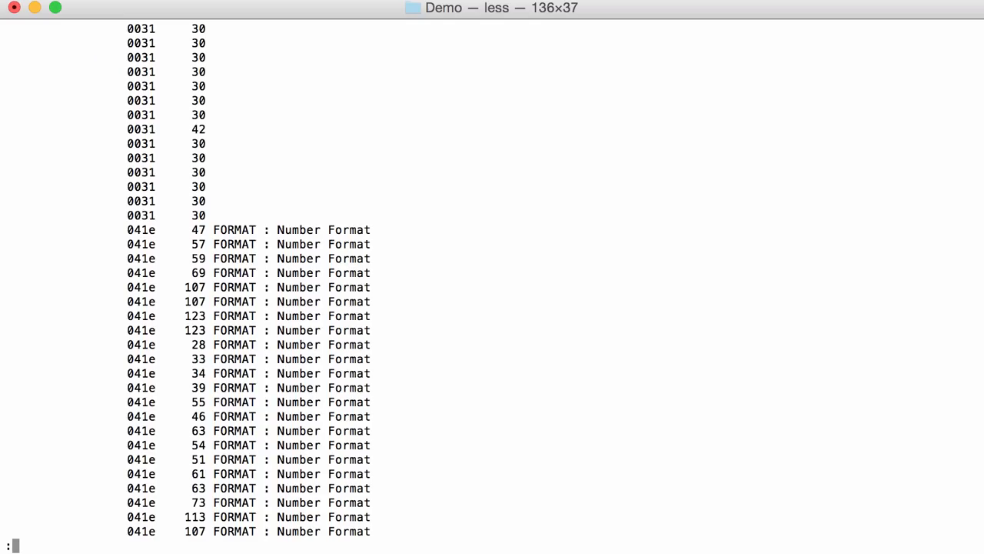
pyautogui.scroll(-3)
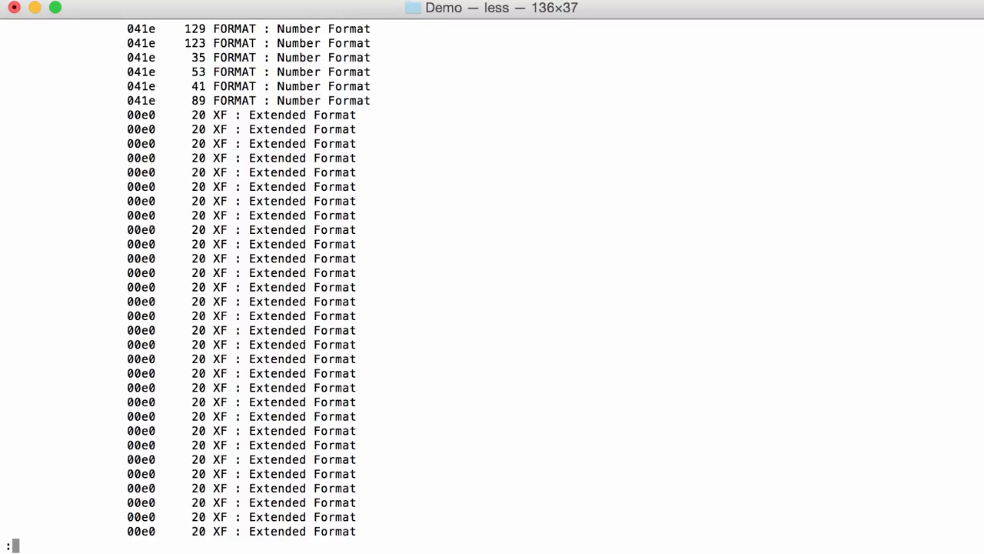
pyautogui.scroll(-3)
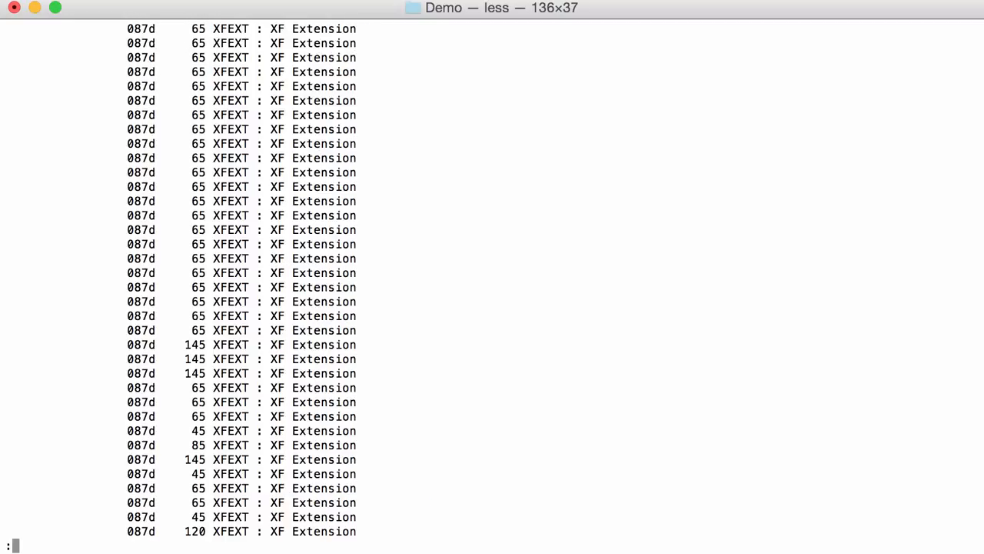
pyautogui.scroll(-3)
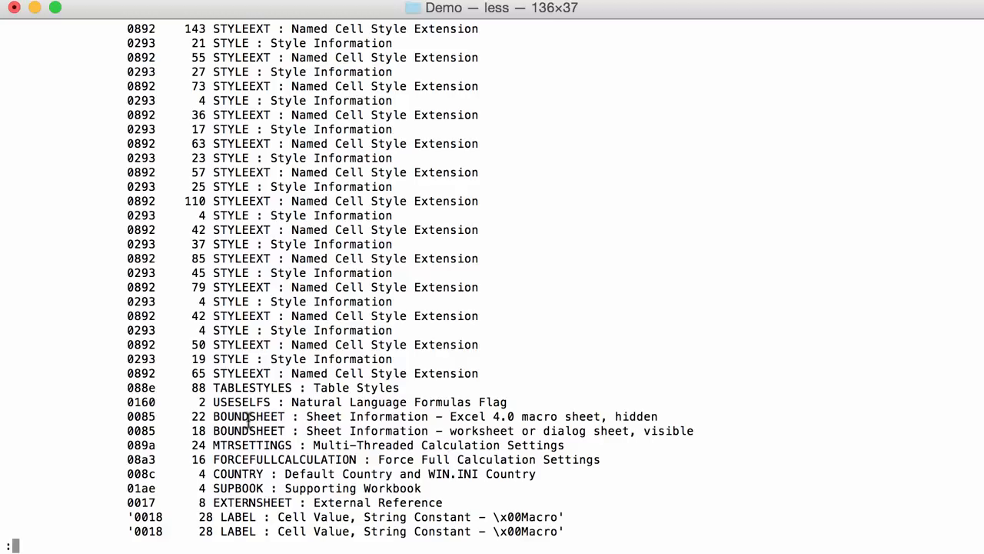
pyautogui.moveTo(415, 407)
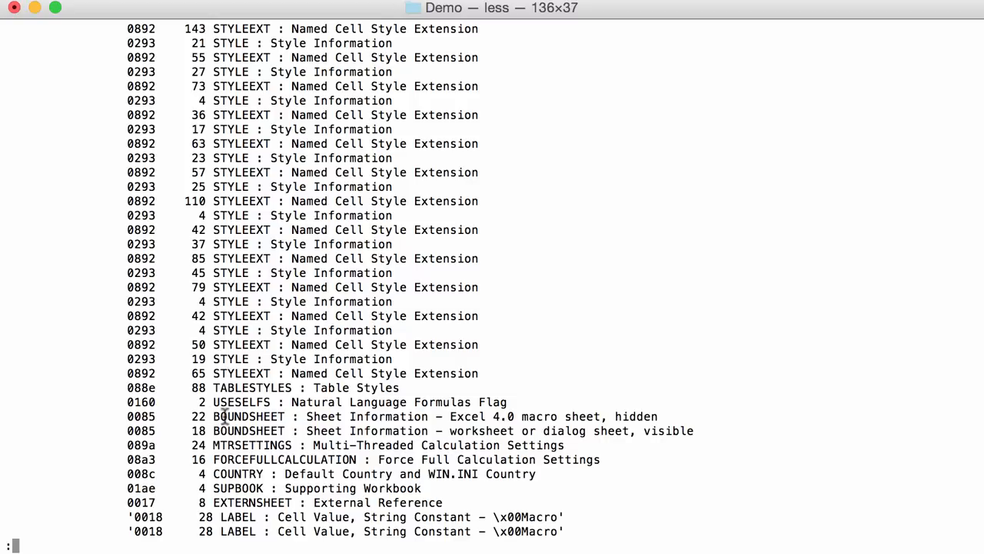
pyautogui.moveTo(434, 425)
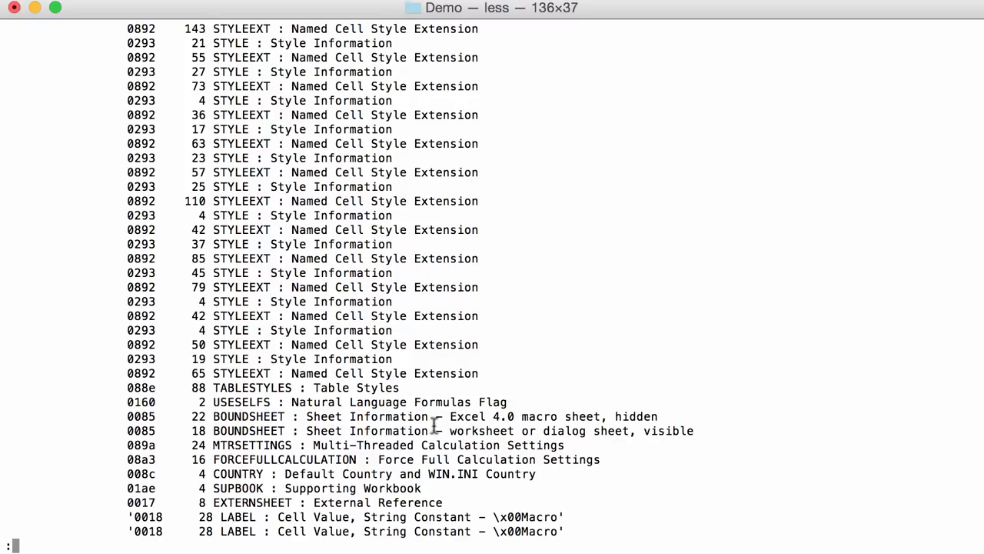
pyautogui.moveTo(449, 412)
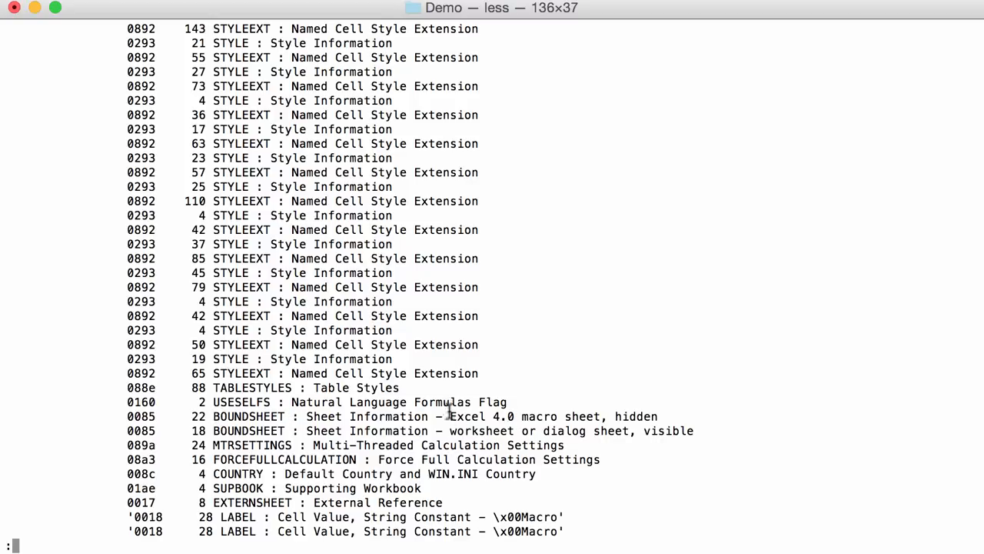
pyautogui.moveTo(541, 418)
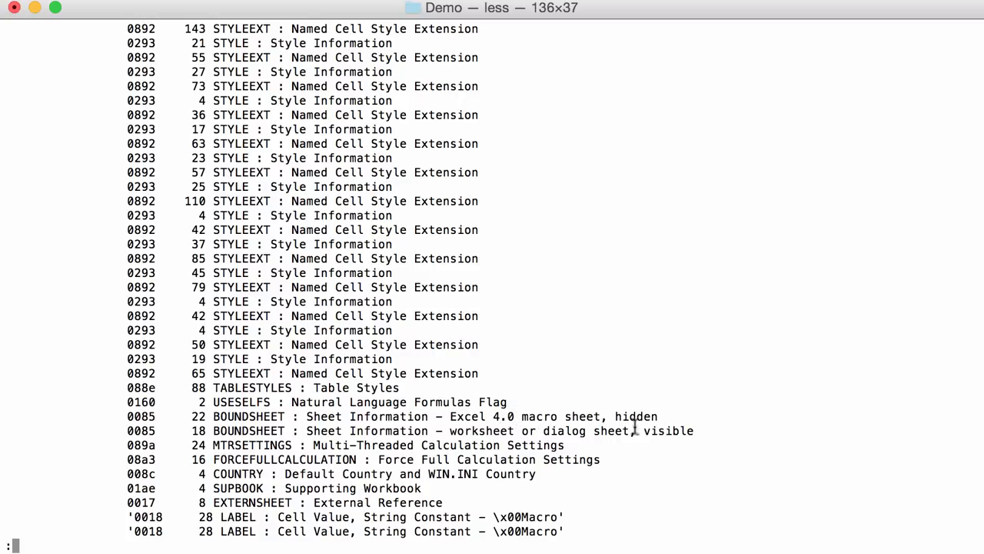
pyautogui.moveTo(655, 438)
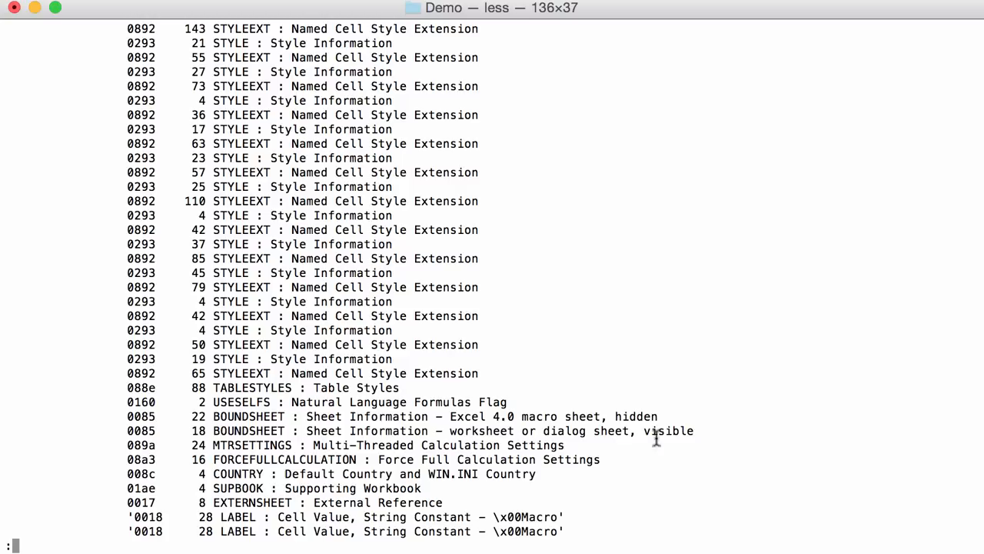
pyautogui.moveTo(236, 399)
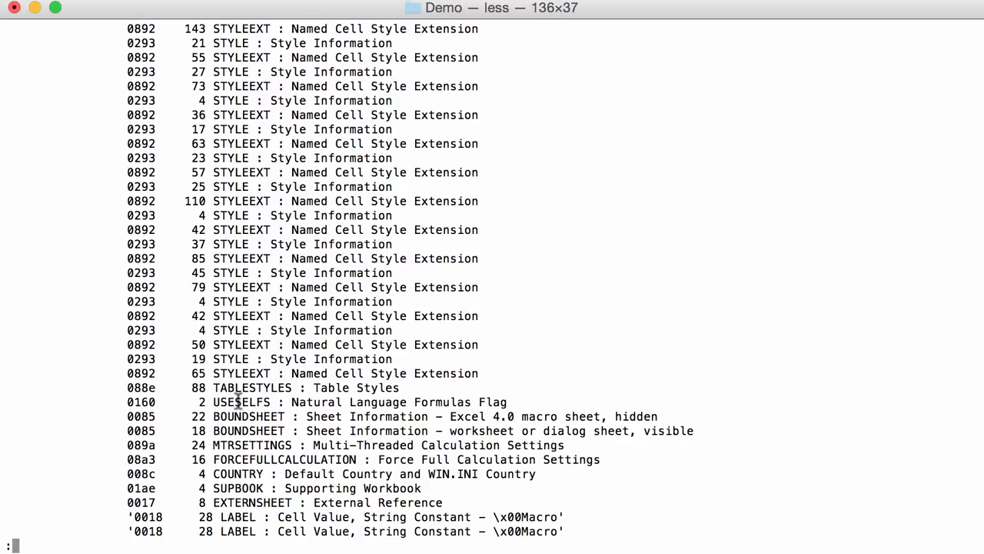
pyautogui.moveTo(659, 412)
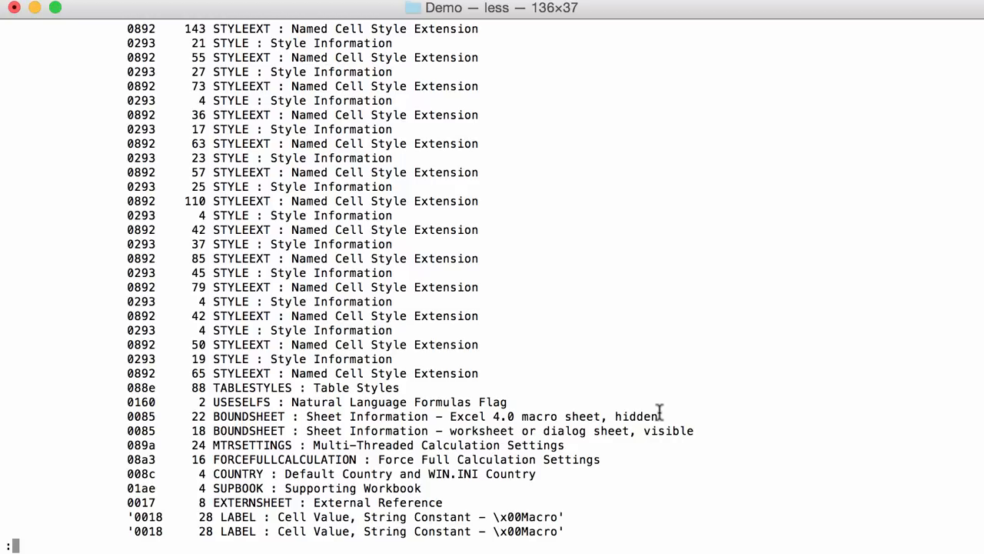
pyautogui.moveTo(722, 306)
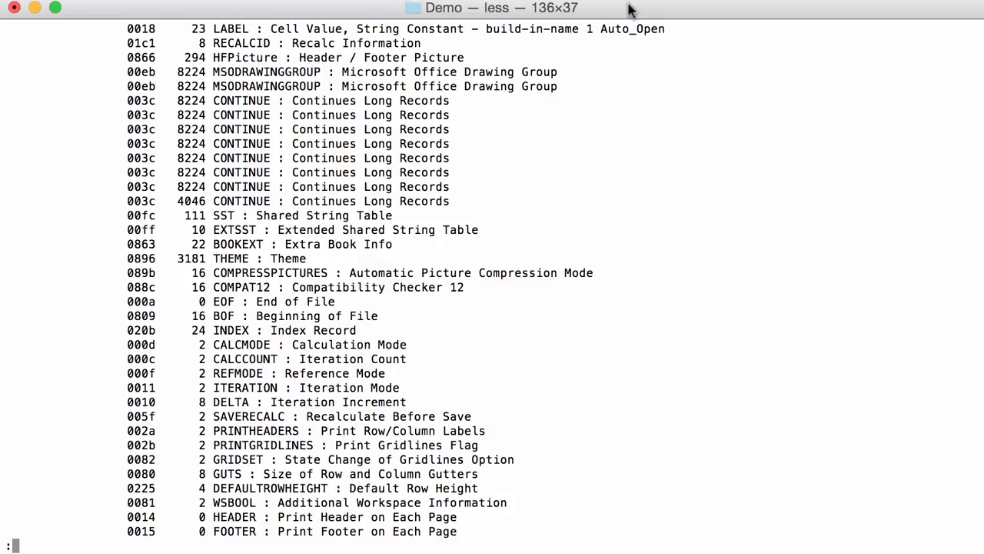
pyautogui.moveTo(602, 123)
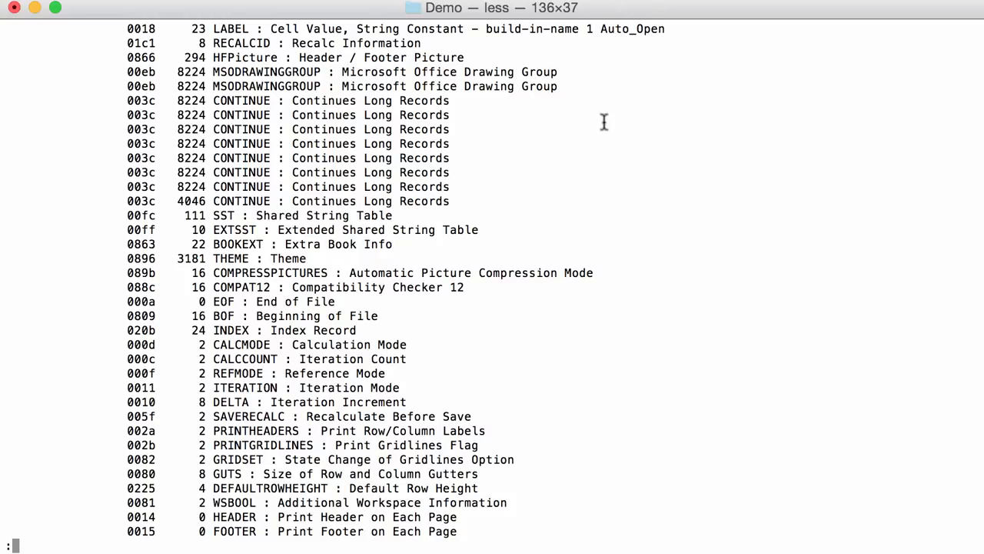
pyautogui.moveTo(572, 225)
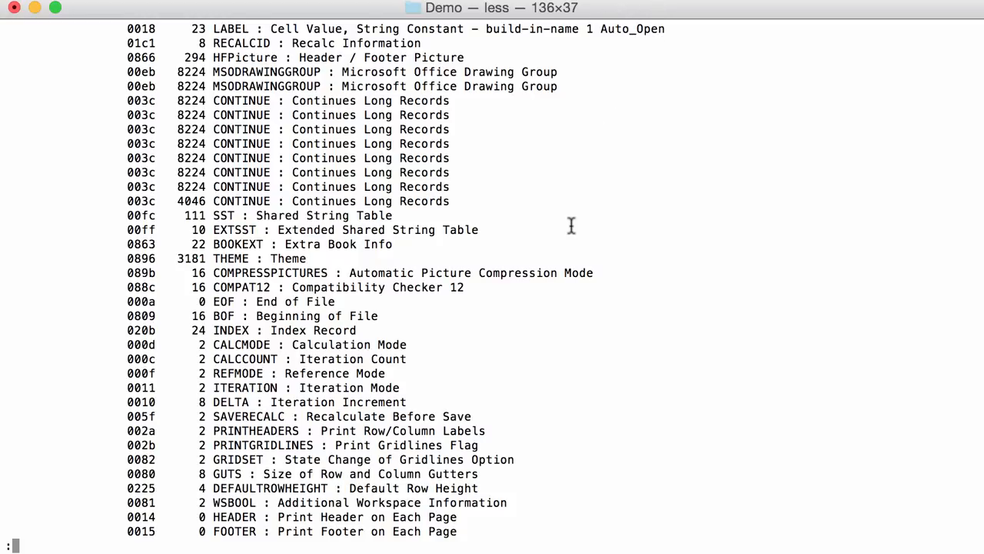
# Page to the End of File record past the msiexec URL formulas, then quit less
pyautogui.scroll(-3)
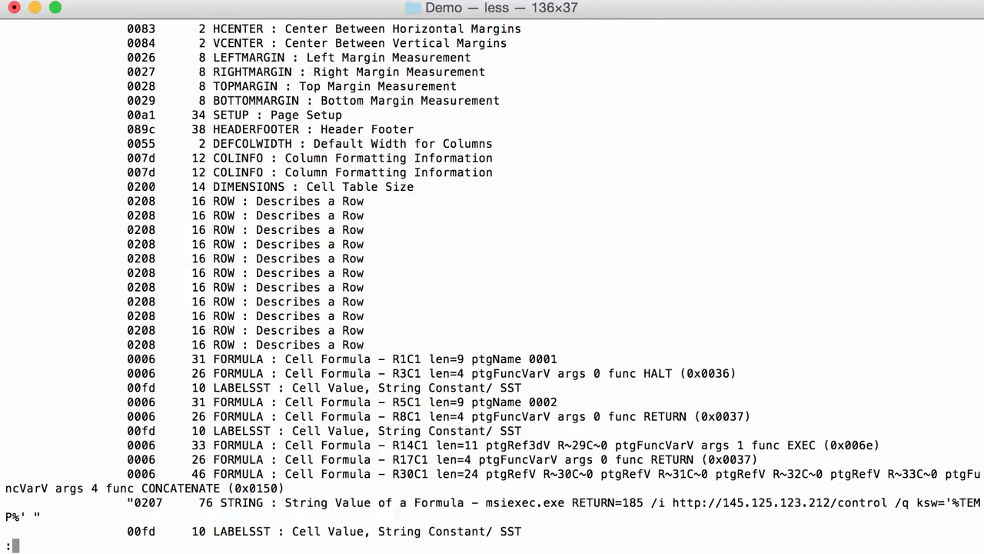
pyautogui.moveTo(484, 481)
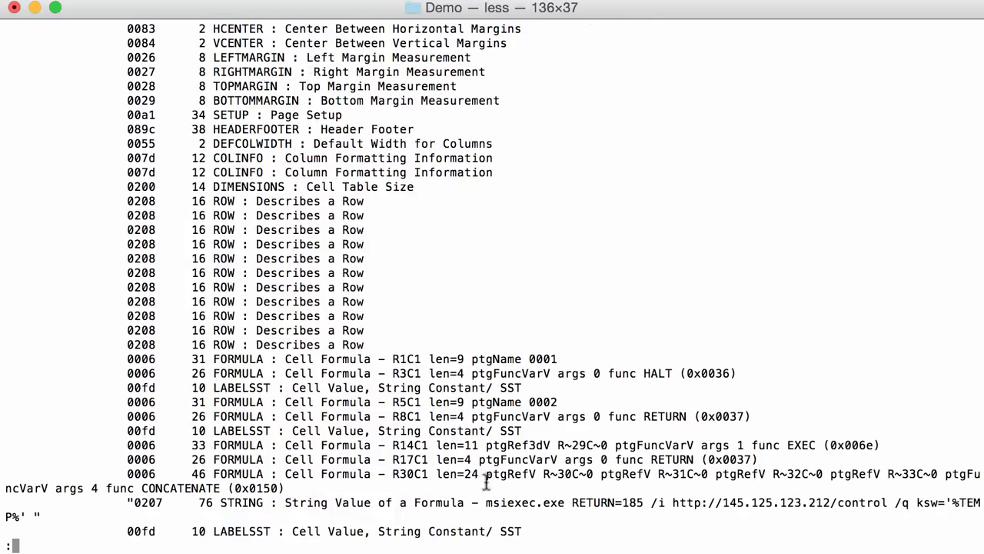
pyautogui.moveTo(794, 495)
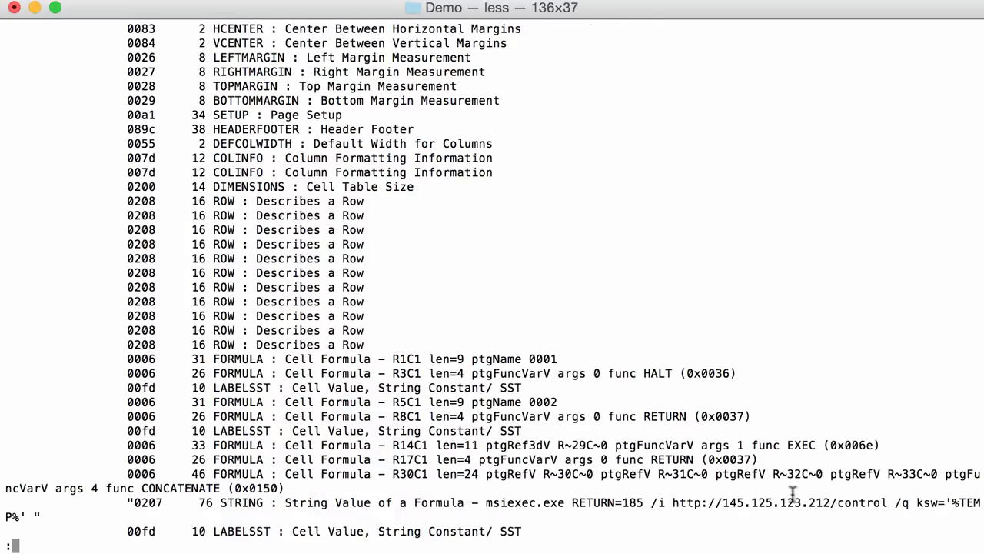
pyautogui.moveTo(680, 504)
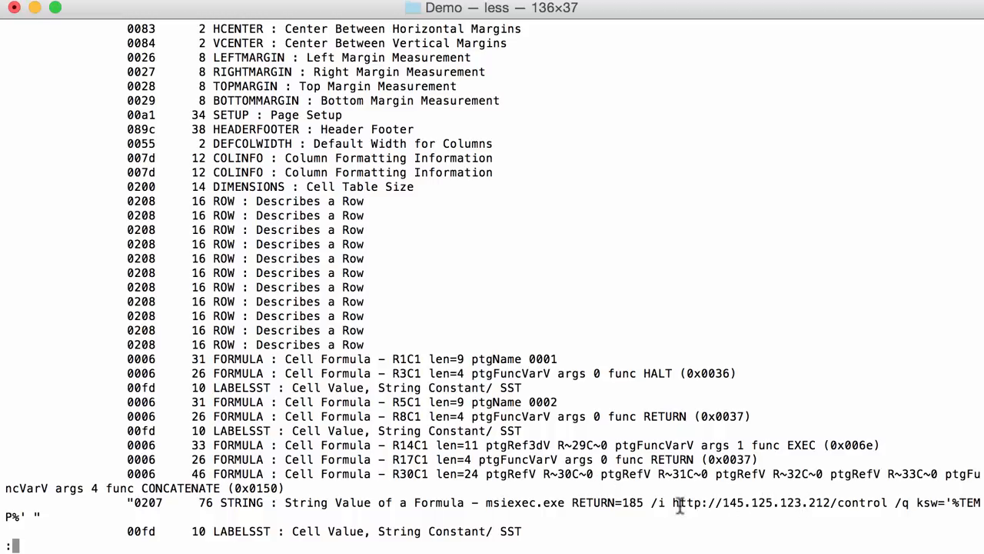
pyautogui.scroll(-3)
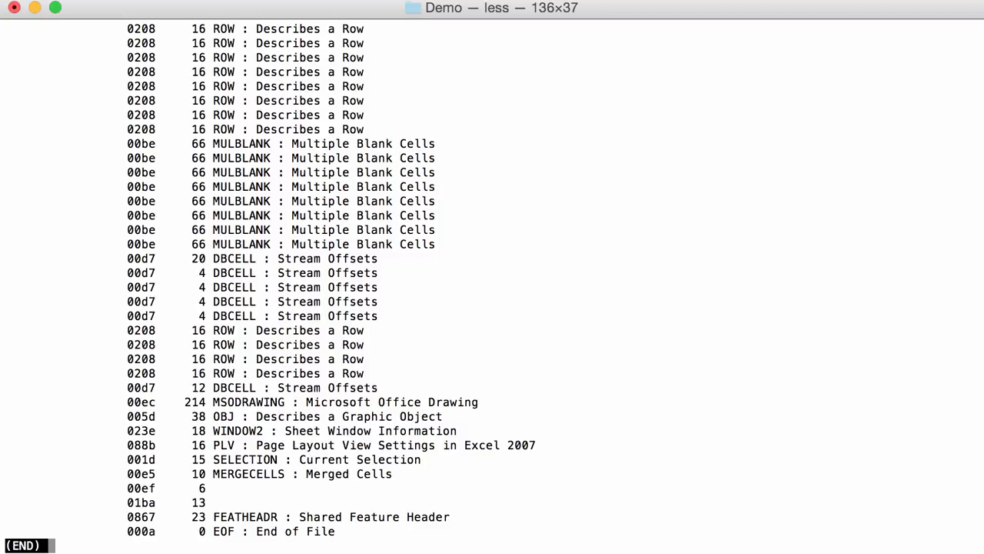
pyautogui.press('q')
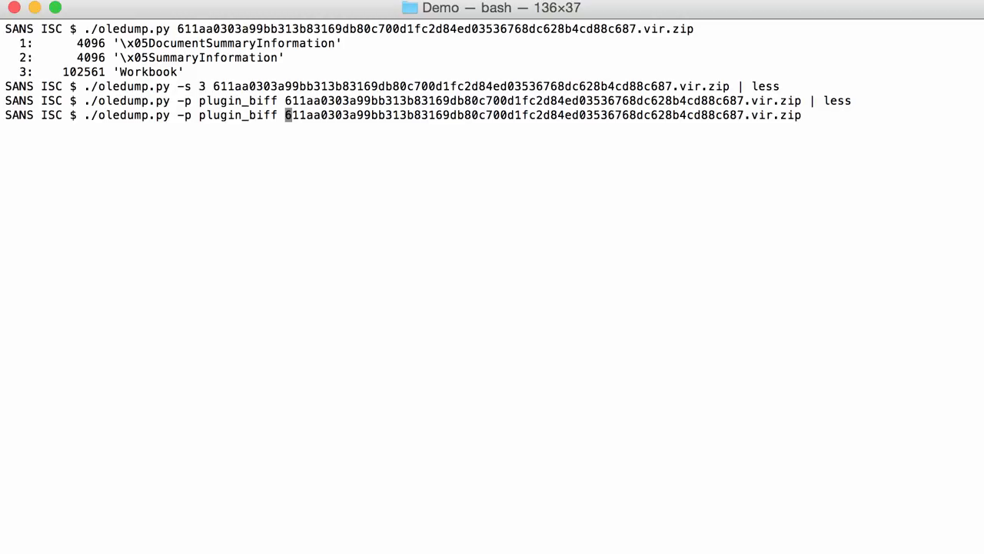
# Add --pluginoptions "-x" to the recalled plugin_biff command without the less pipe
pyautogui.write('--pluginoptions "-x')
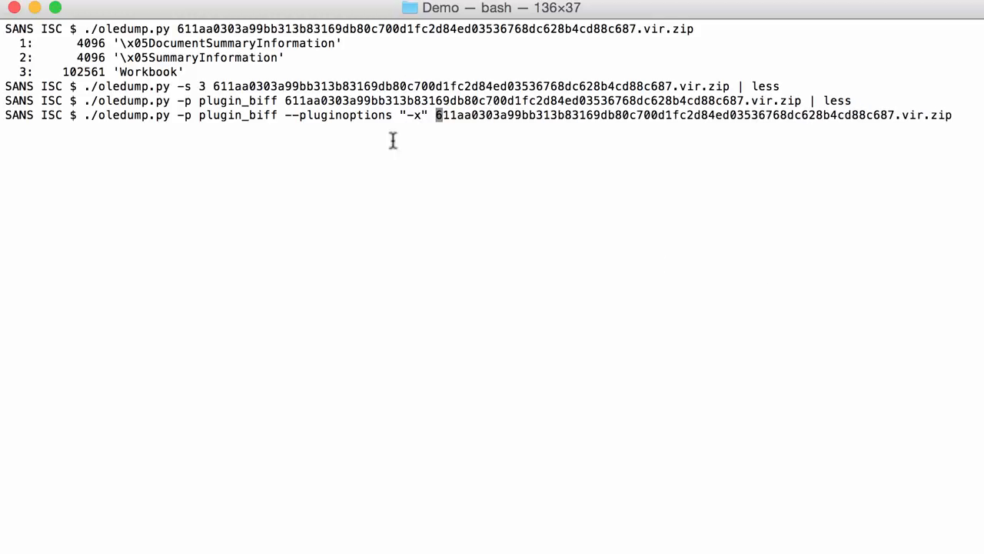
pyautogui.moveTo(157, 135)
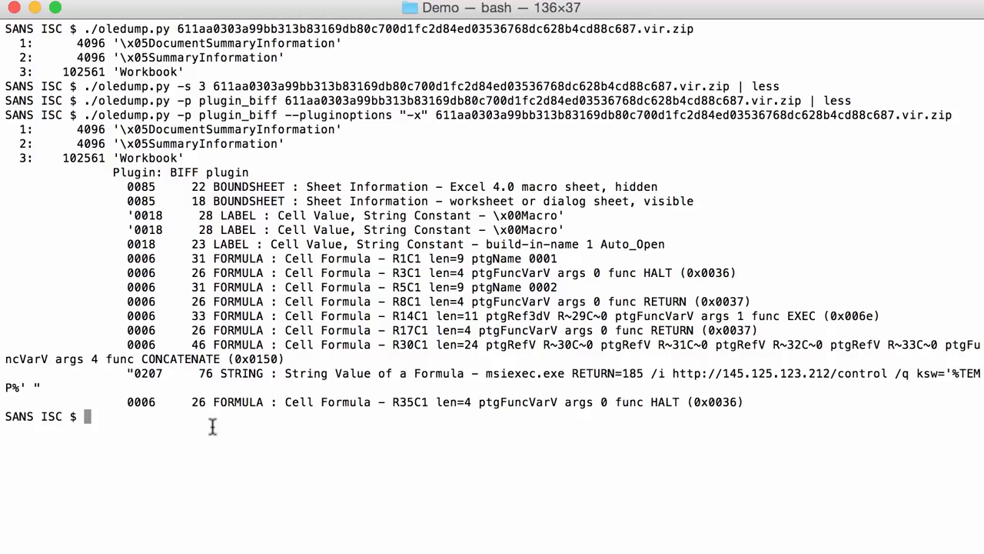
pyautogui.moveTo(239, 224)
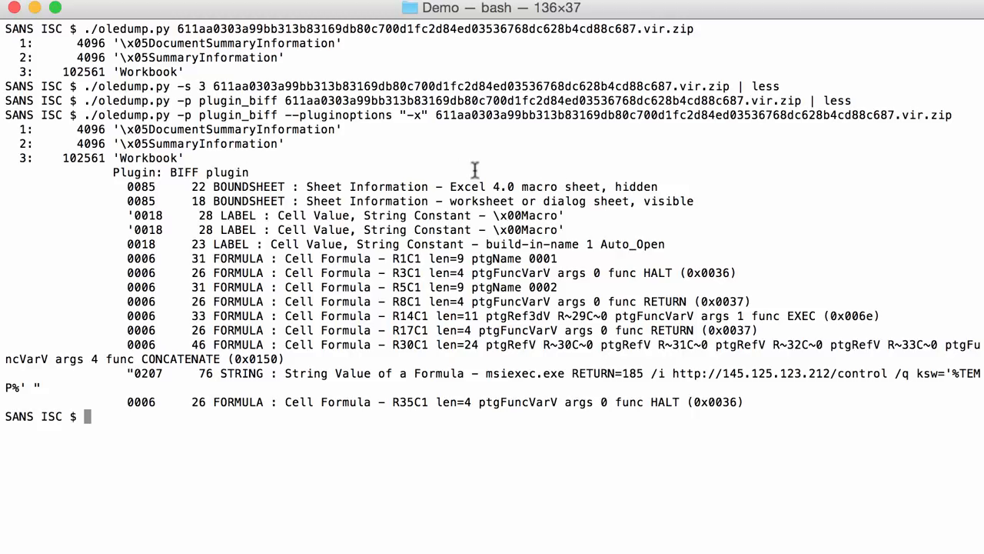
pyautogui.moveTo(655, 184)
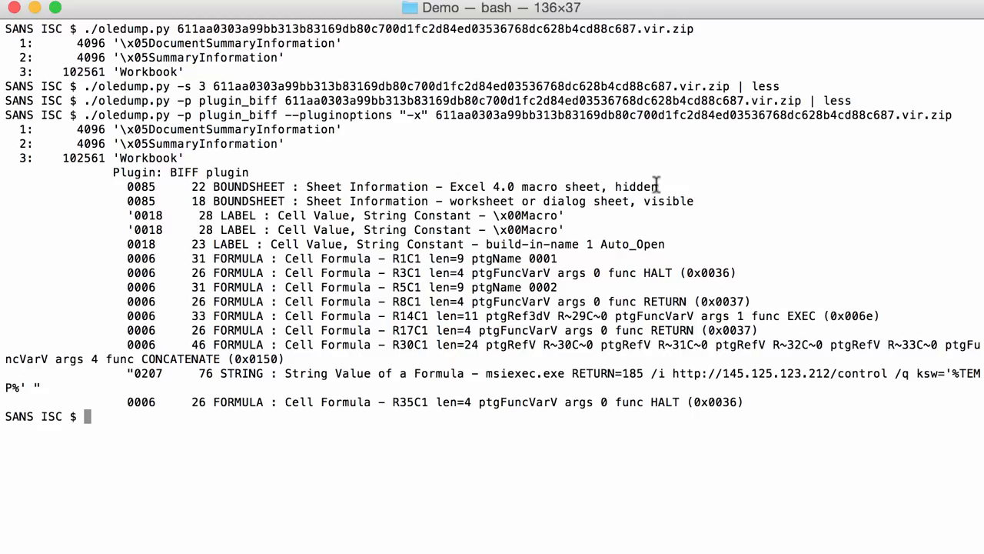
pyautogui.moveTo(245, 200)
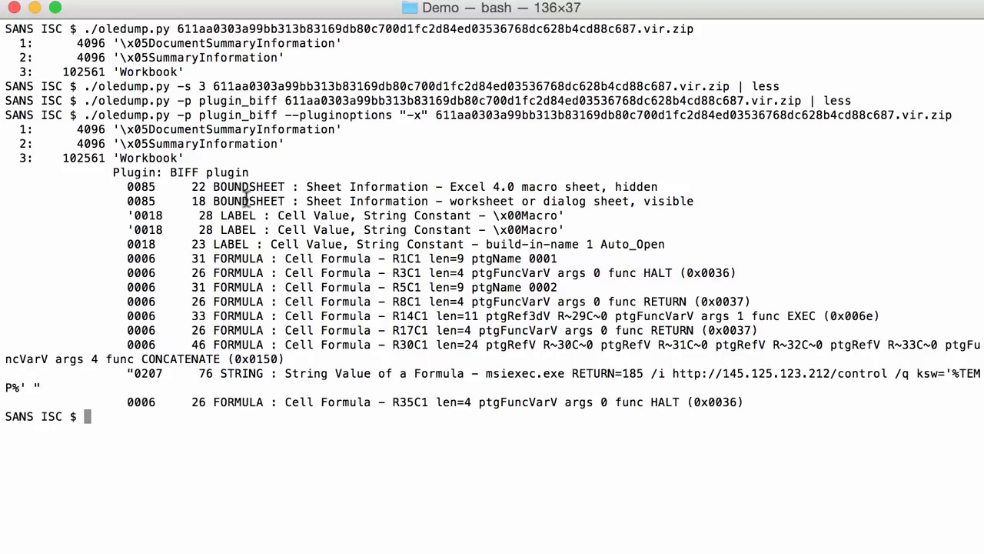
pyautogui.moveTo(603, 237)
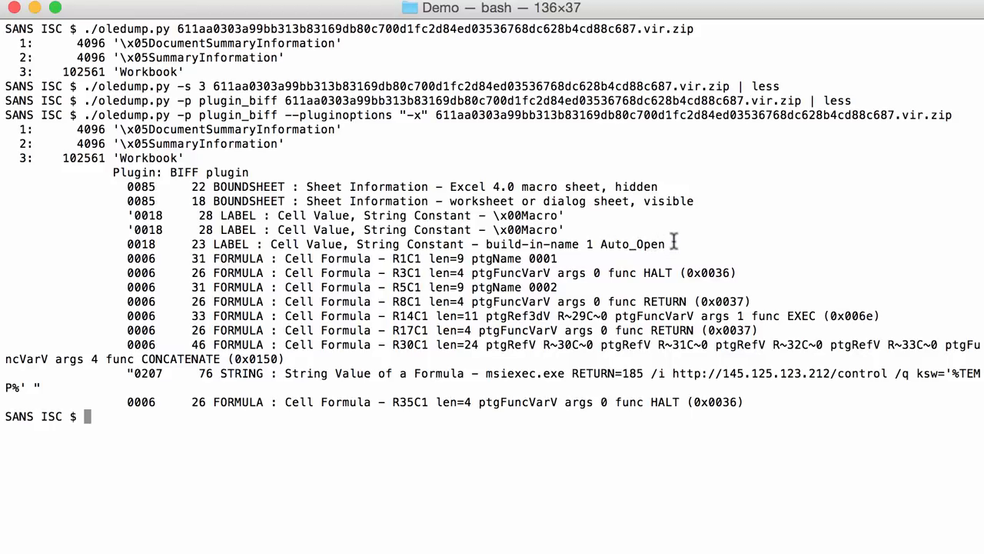
pyautogui.moveTo(541, 248)
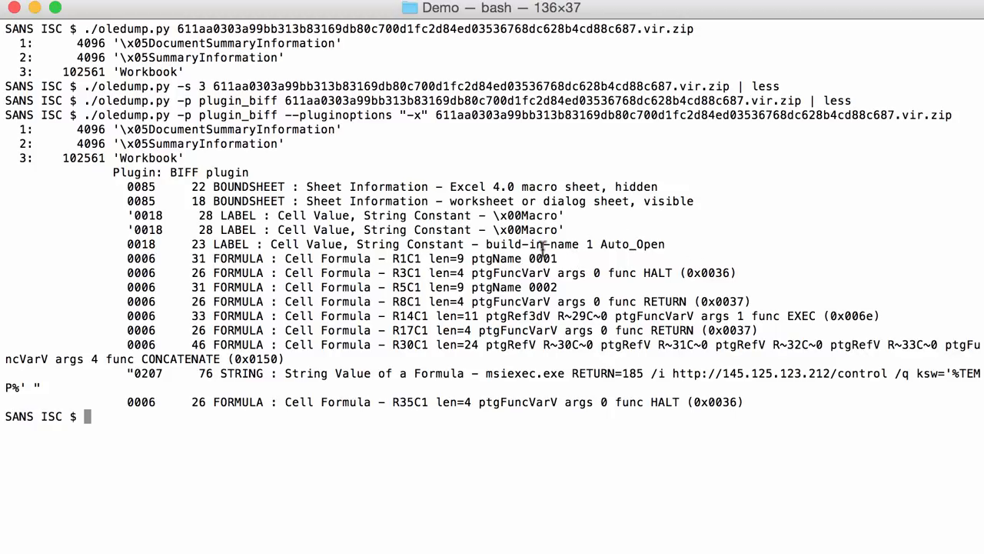
pyautogui.moveTo(669, 243)
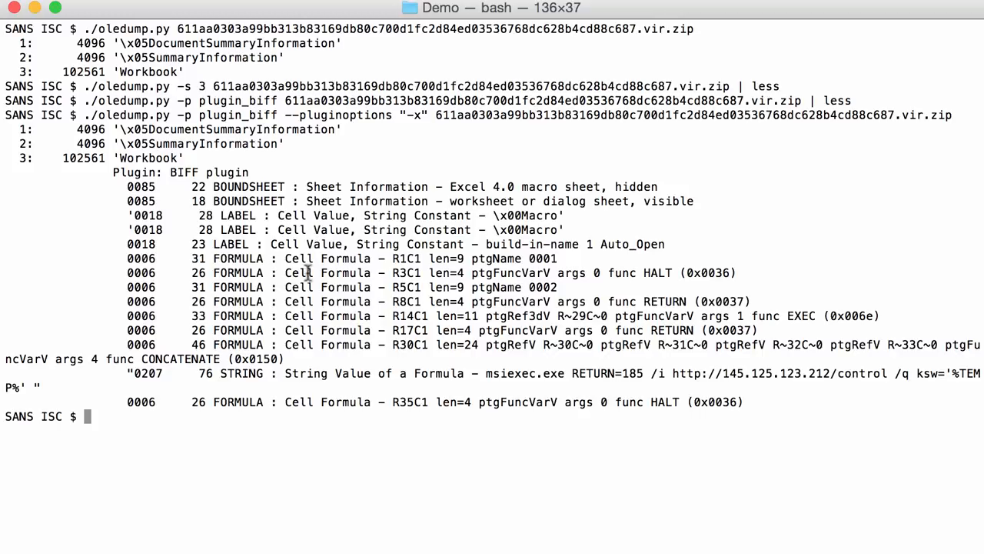
pyautogui.moveTo(635, 287)
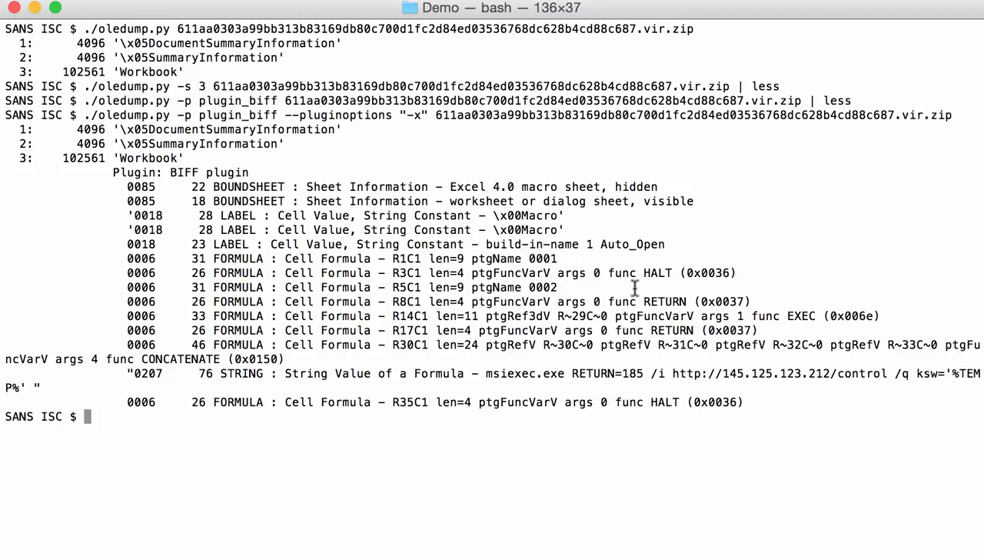
pyautogui.moveTo(799, 318)
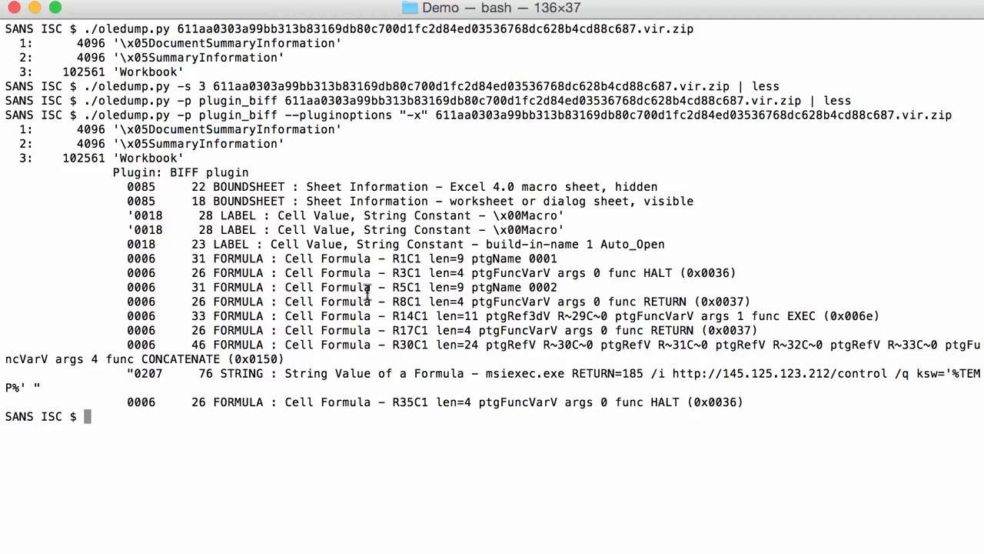
pyautogui.moveTo(873, 317)
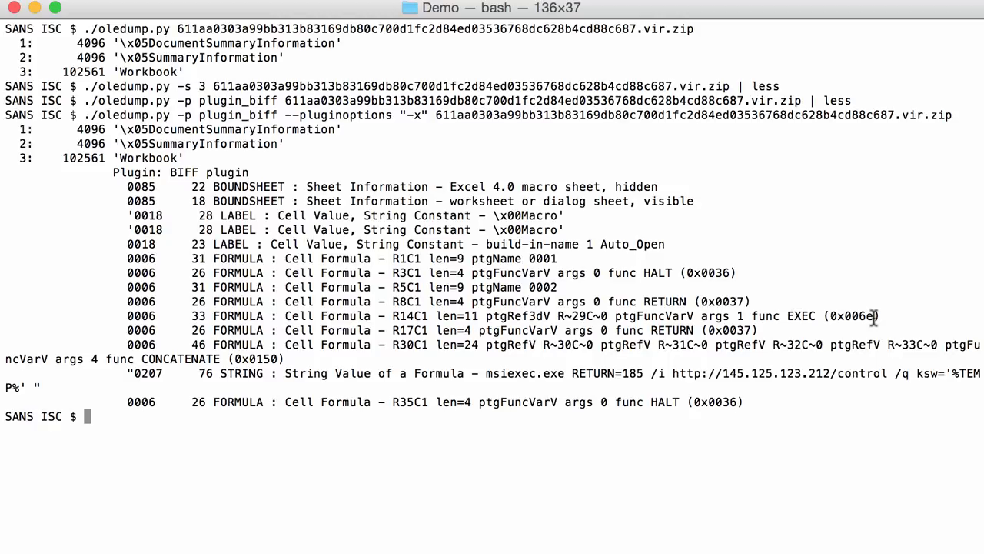
pyautogui.moveTo(254, 369)
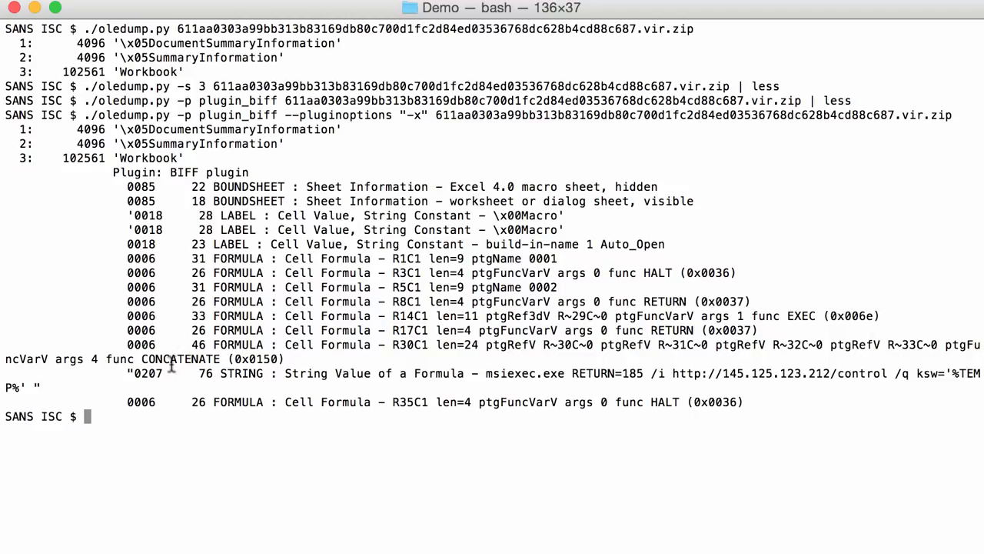
pyautogui.moveTo(244, 341)
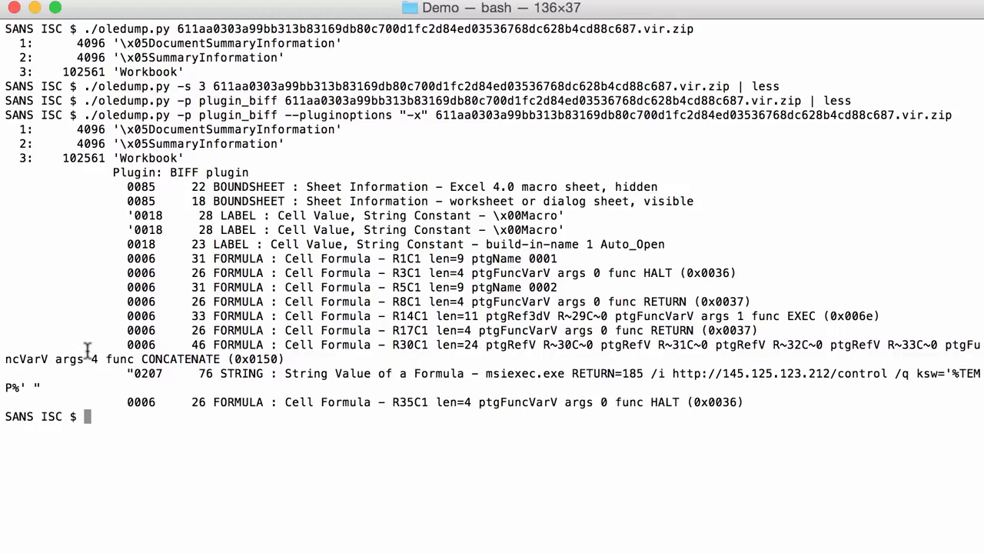
pyautogui.moveTo(552, 345)
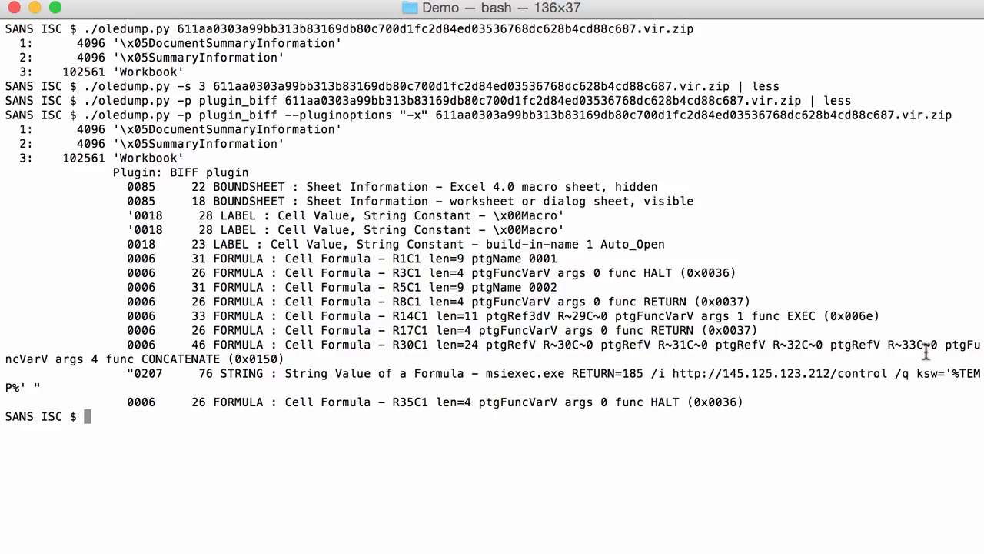
pyautogui.moveTo(181, 363)
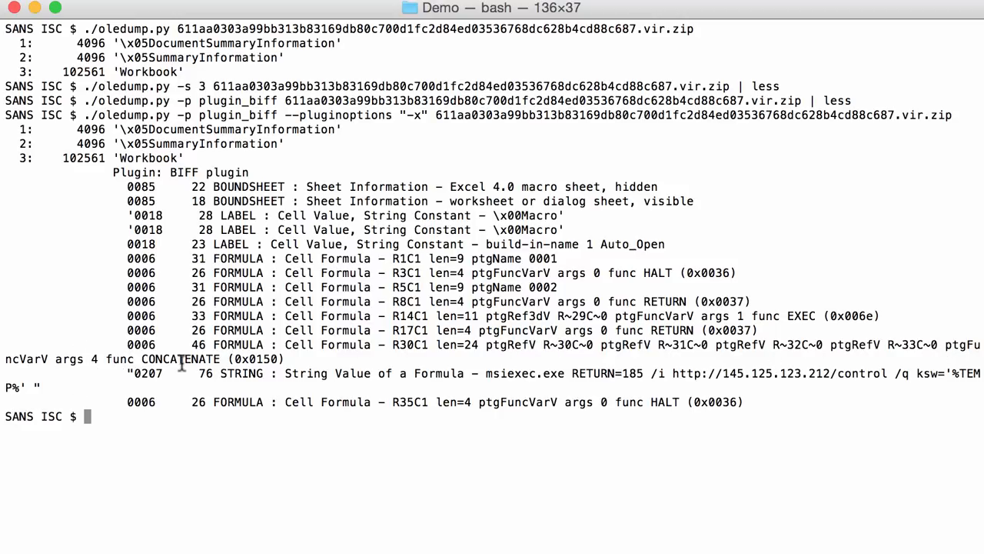
pyautogui.moveTo(258, 347)
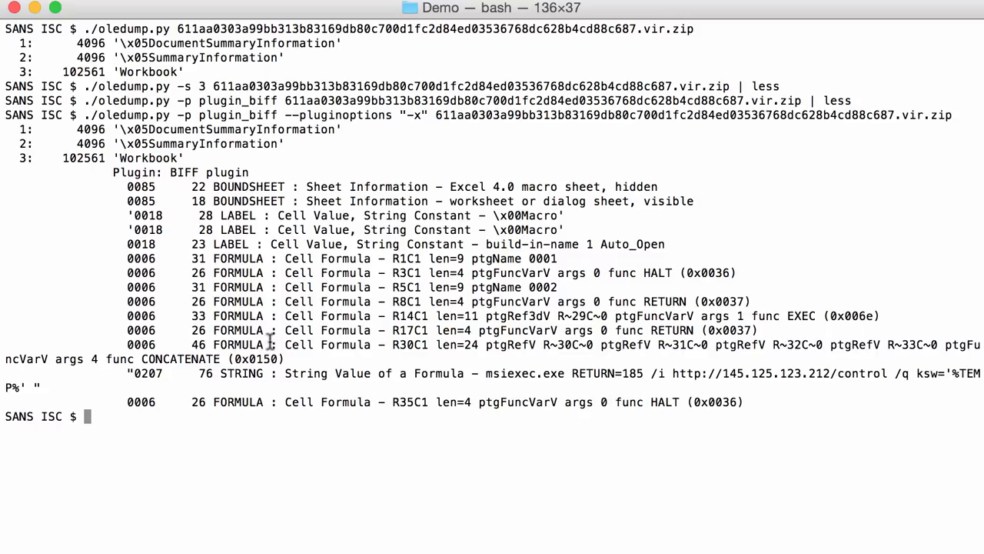
pyautogui.moveTo(261, 373)
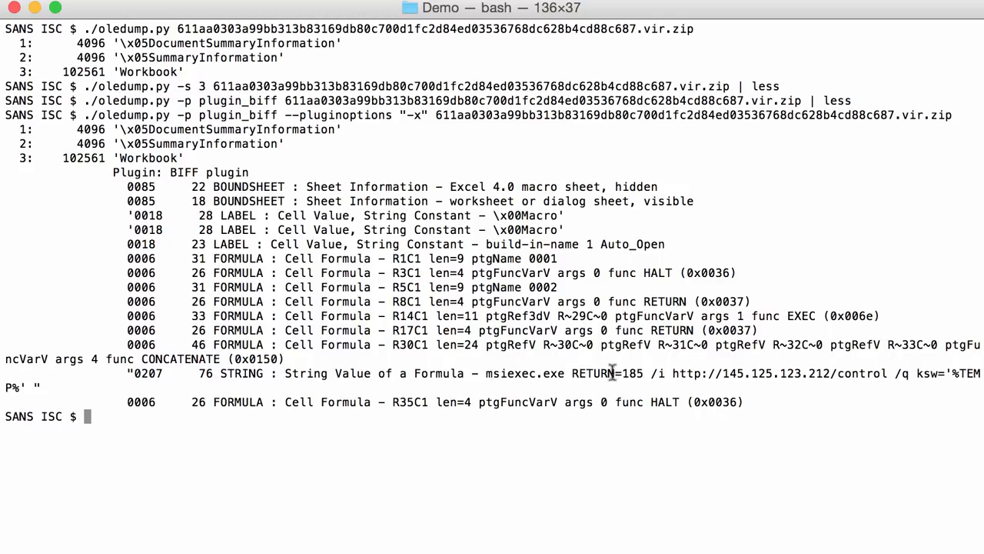
pyautogui.moveTo(822, 377)
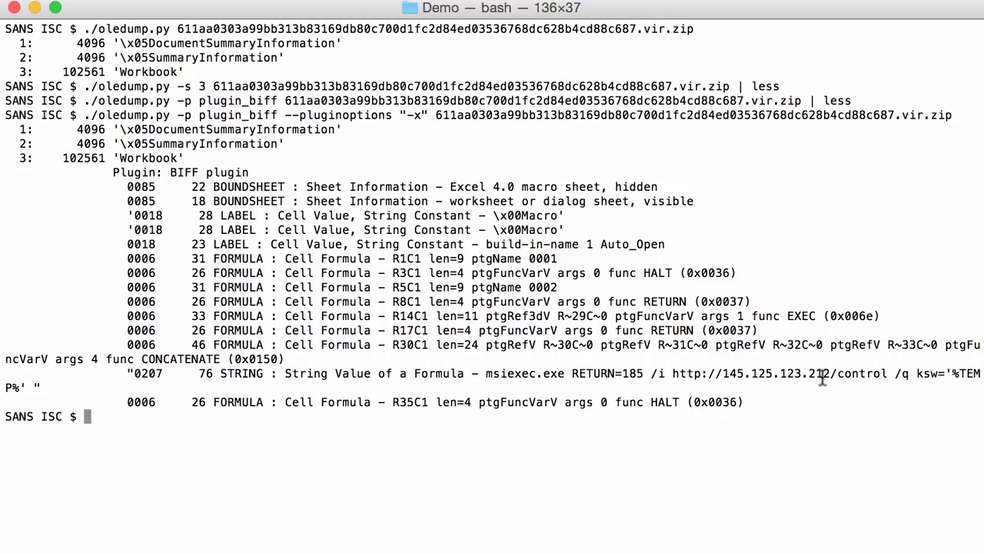
pyautogui.moveTo(546, 356)
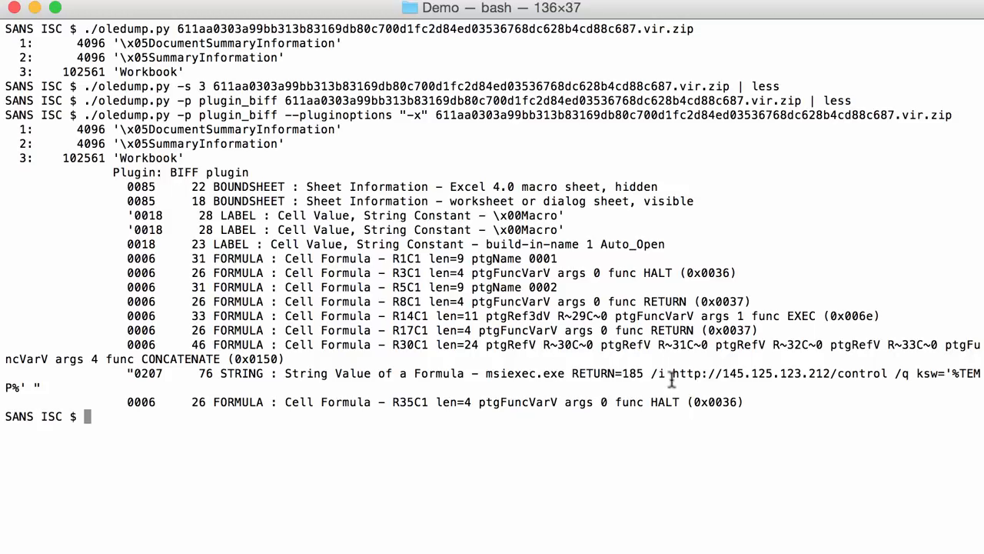
pyautogui.moveTo(800, 369)
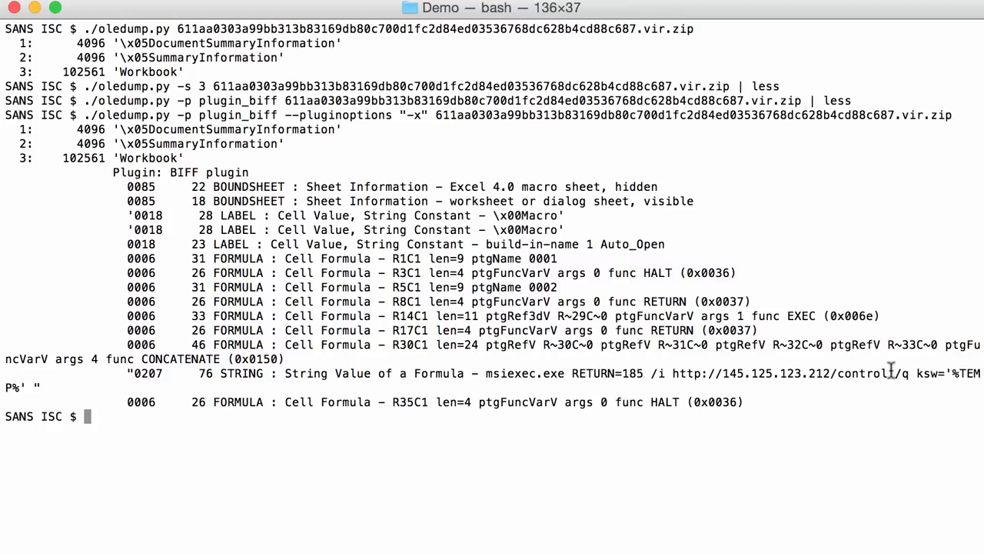
pyautogui.moveTo(602, 363)
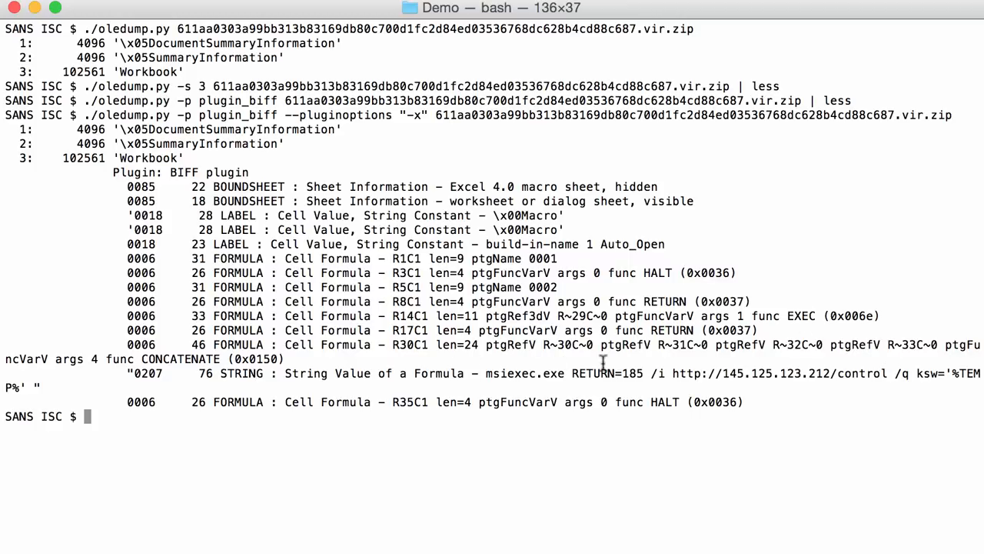
pyautogui.moveTo(492, 374)
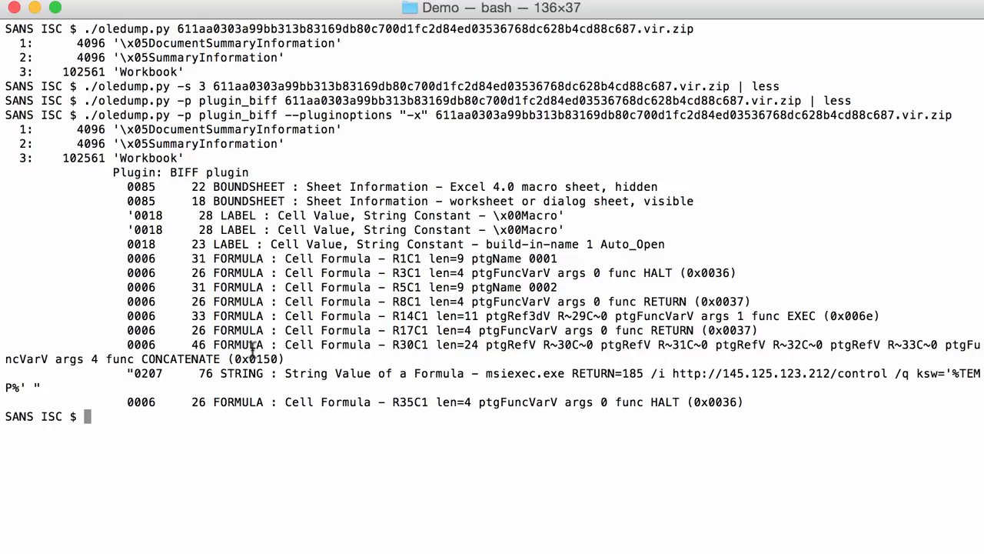
# Clear the Terminal screen after reviewing the EXEC, HALT and CONCATENATE macro records
pyautogui.write('cle')
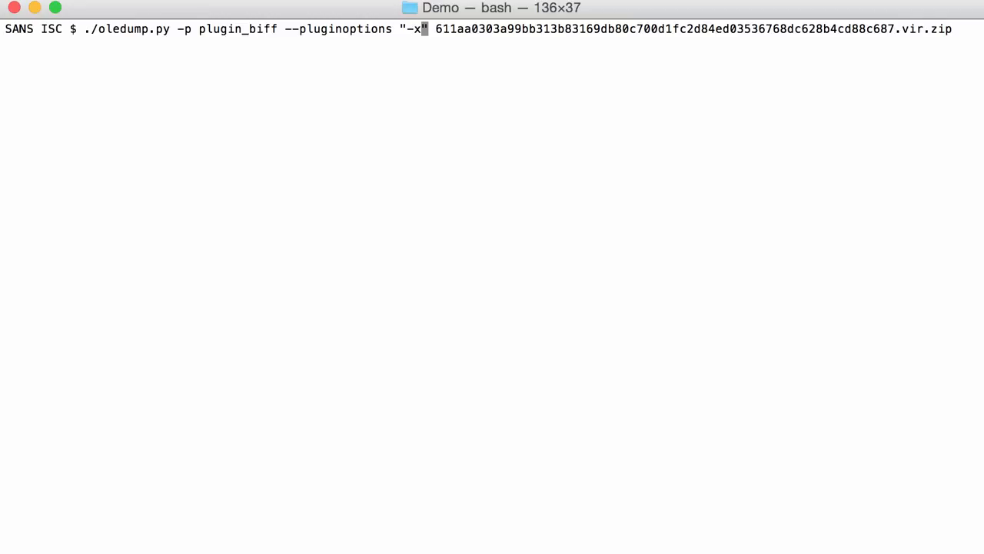
# Change the plugin option from -x to -o string to list BIFF string records
pyautogui.press('Backspace')
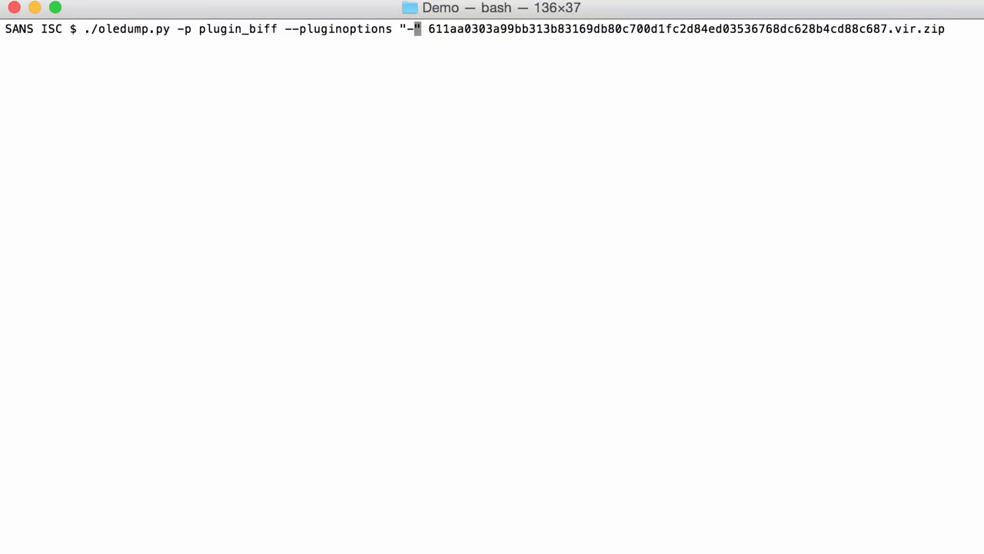
pyautogui.write('o string')
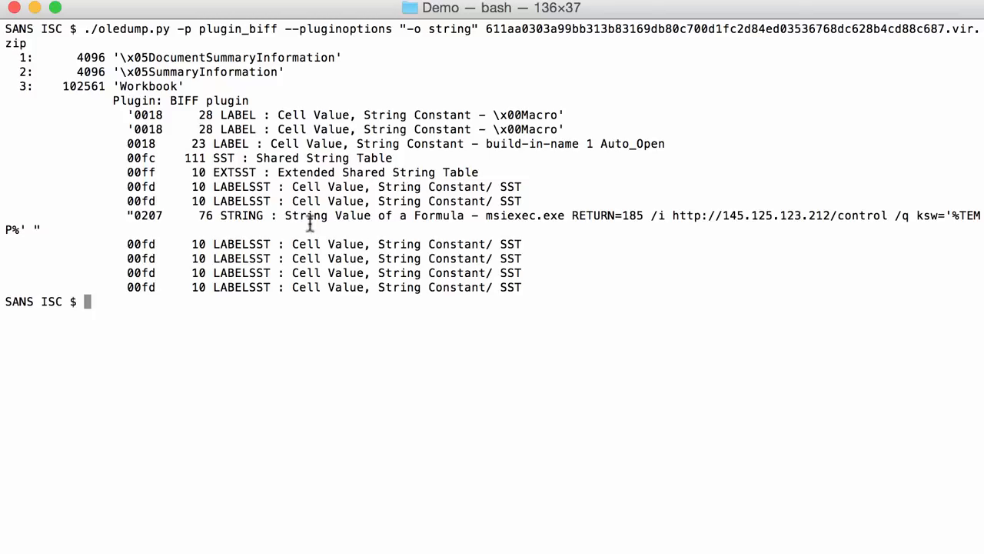
pyautogui.moveTo(243, 159)
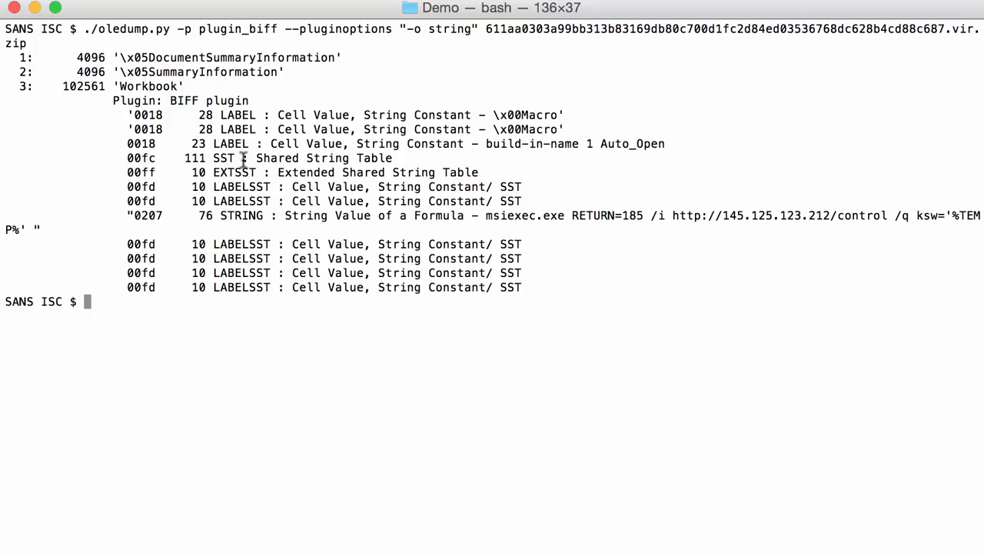
pyautogui.moveTo(415, 156)
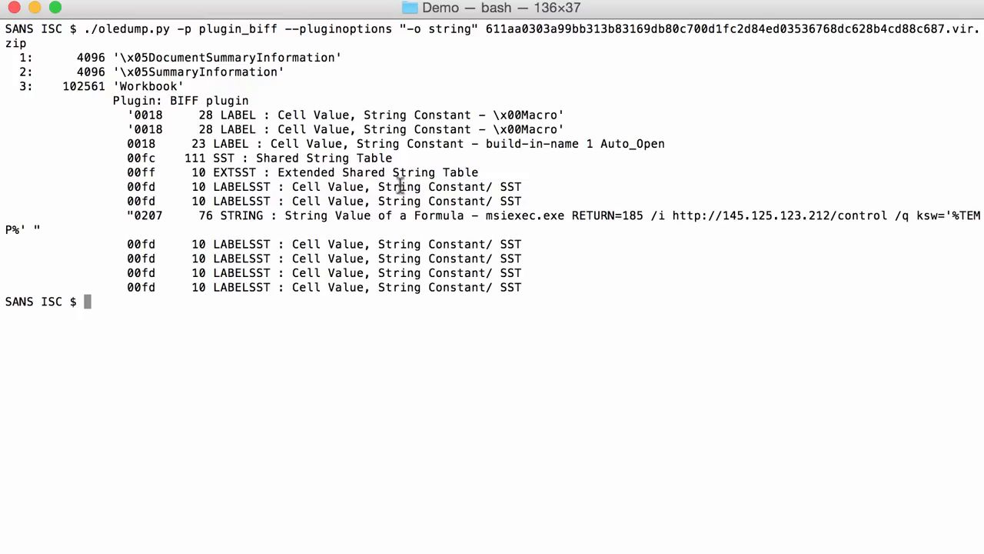
pyautogui.moveTo(427, 144)
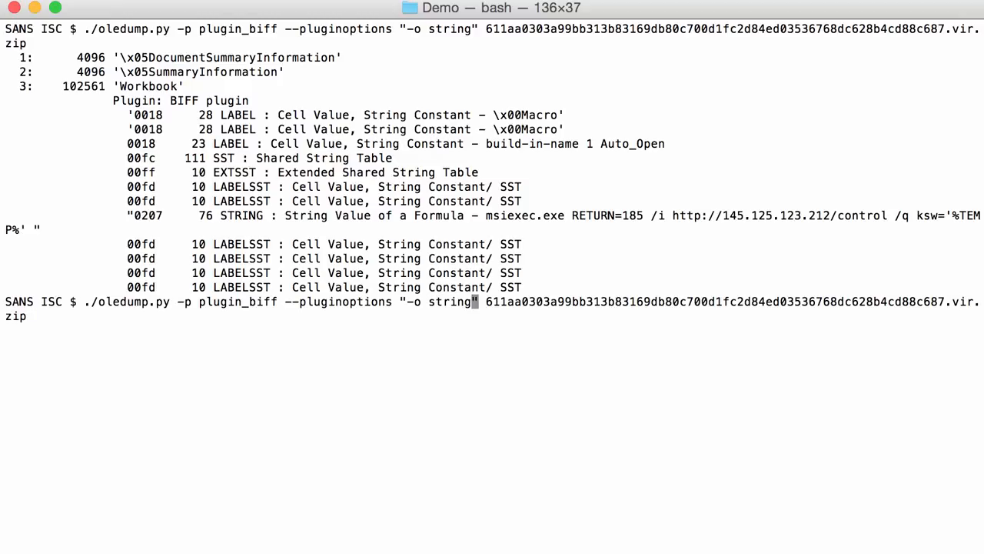
# Rerun plugin_biff with -a to add hex dumps, then review the msiexec URL in the SST
pyautogui.write('-a')
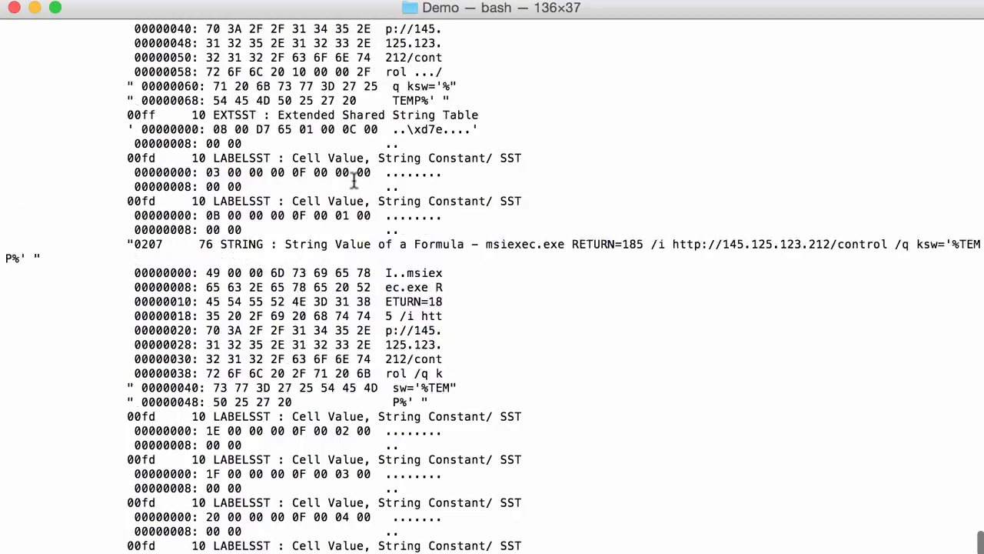
pyautogui.scroll(-3)
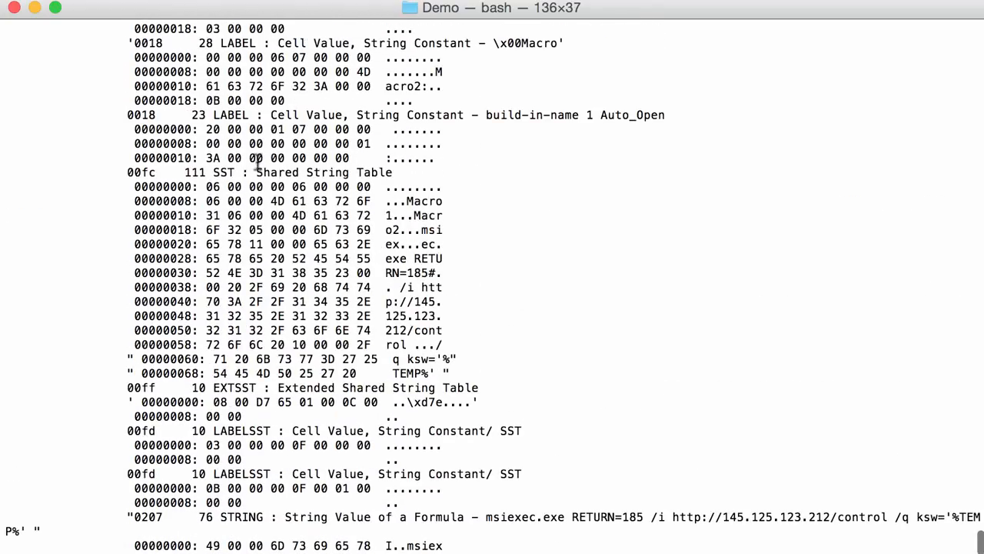
pyautogui.moveTo(295, 167)
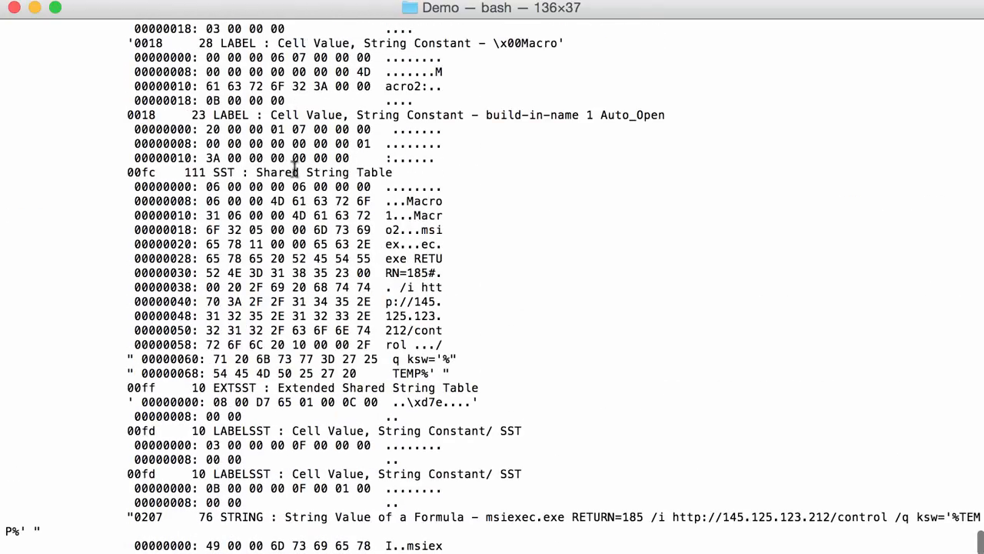
pyautogui.moveTo(428, 229)
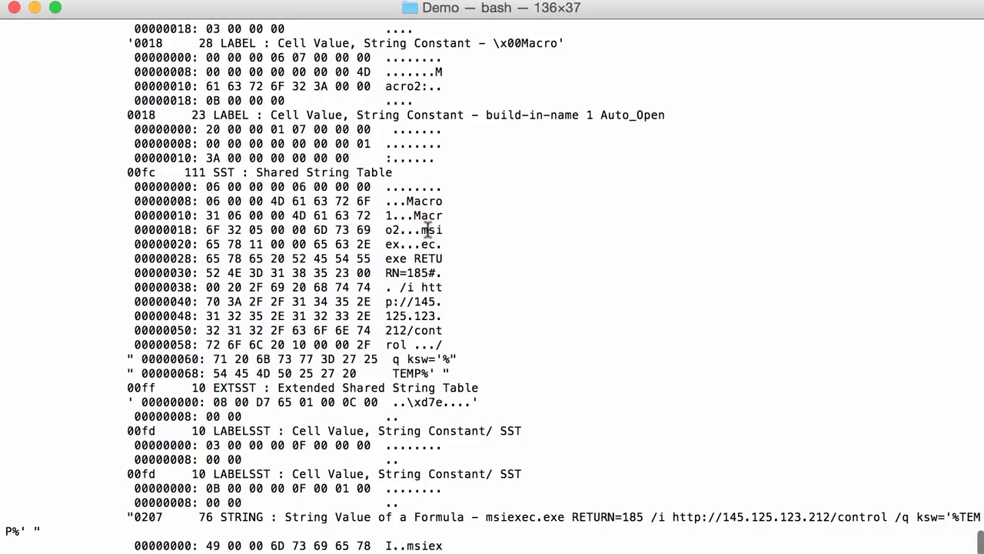
pyautogui.moveTo(412, 338)
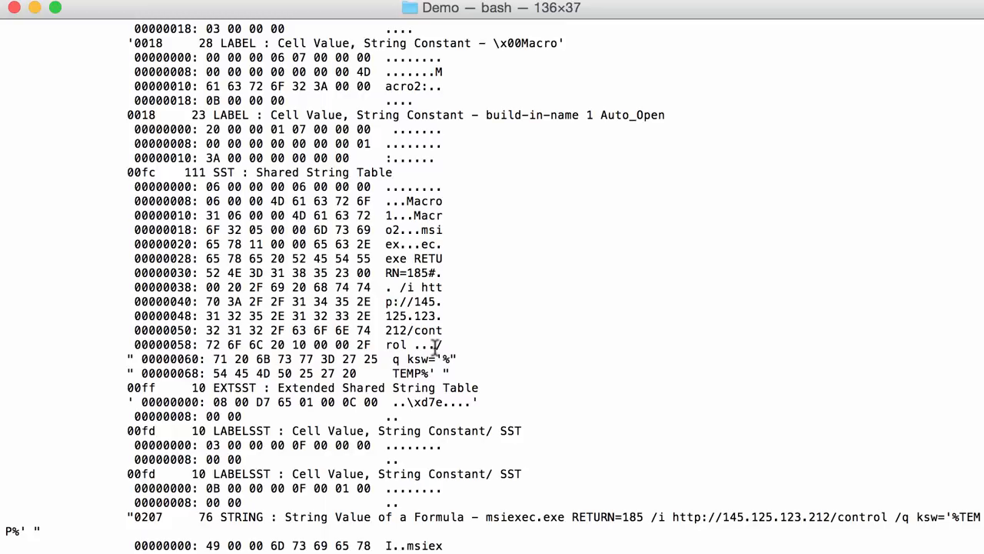
pyautogui.write('cl')
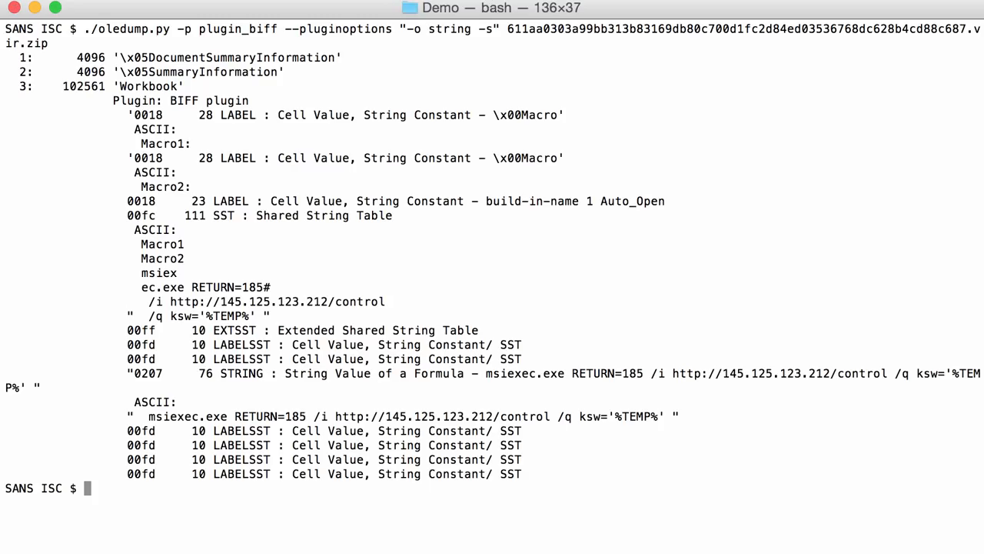
pyautogui.moveTo(163, 215)
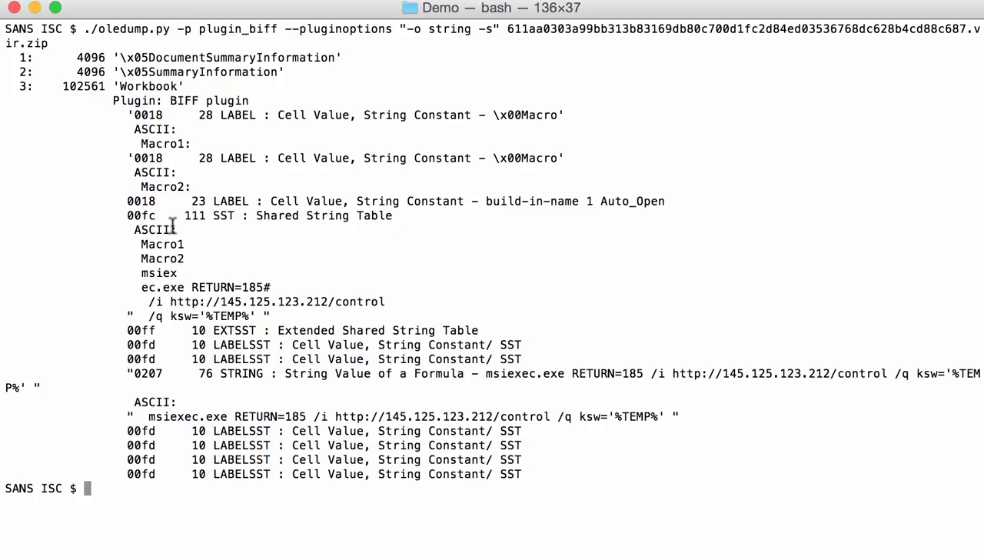
pyautogui.moveTo(162, 274)
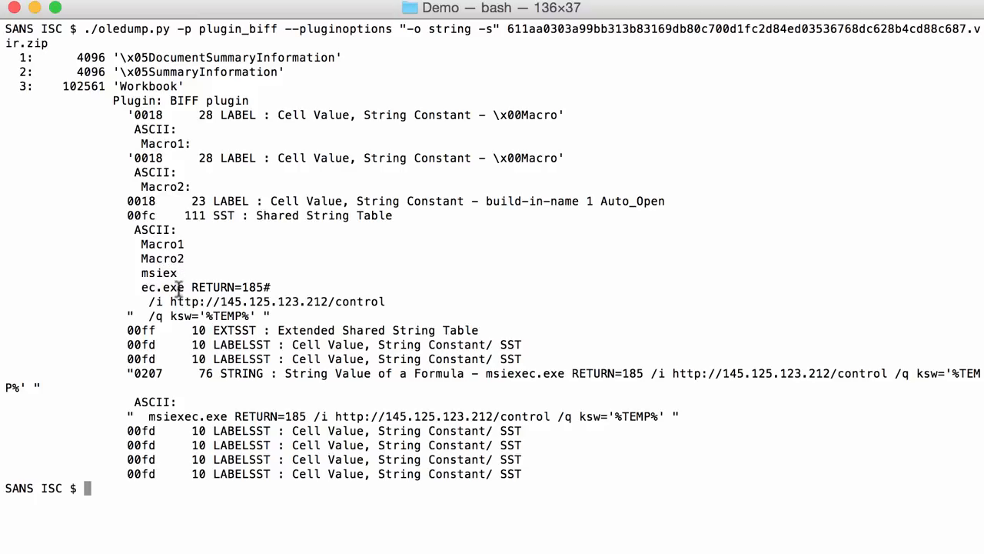
pyautogui.moveTo(547, 265)
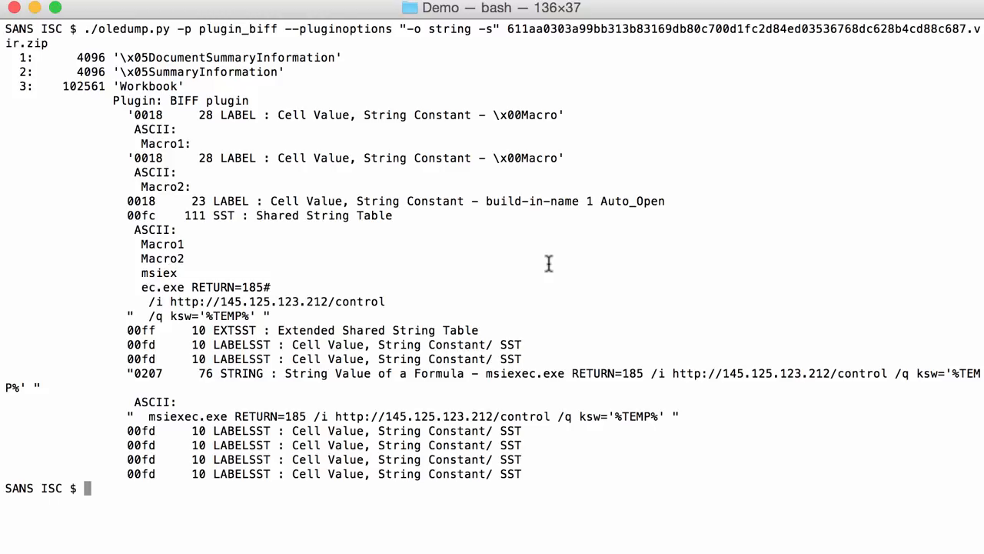
# Enter a clear command below the ASCII string-record output
pyautogui.write('clear')
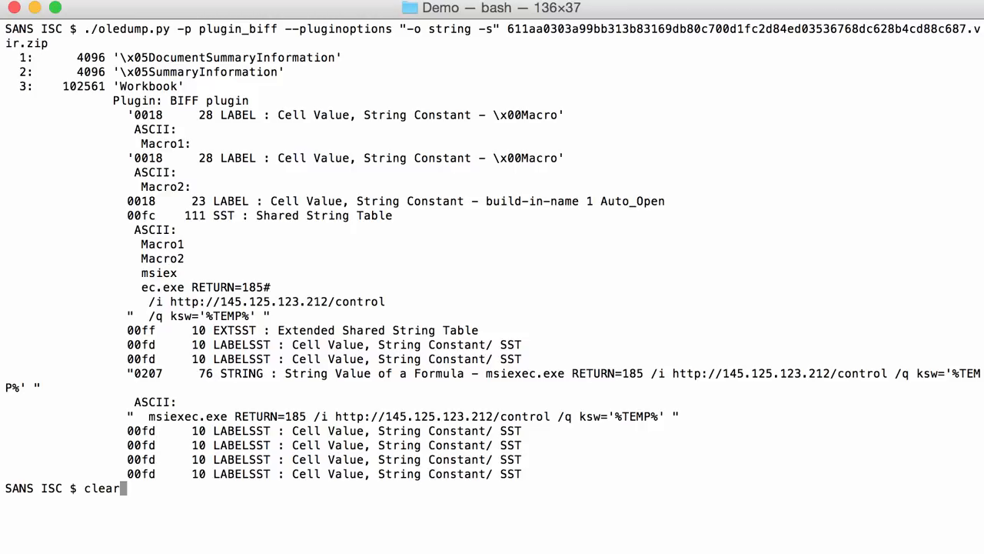
# Clear the screen and rerun oledump.py with -p plugin_biff --pluginoptions "-x" on the sample
pyautogui.press('Return')
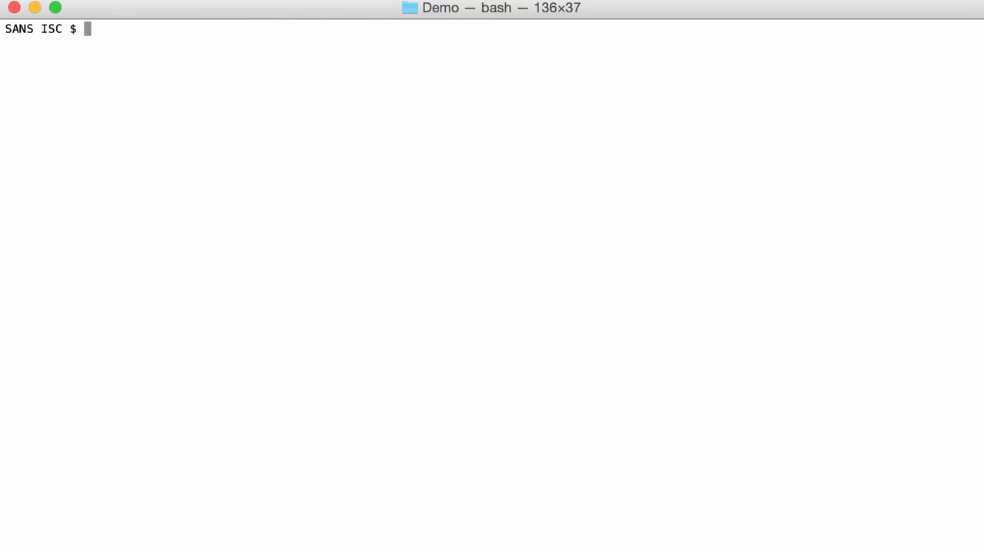
pyautogui.write('./oledump.py 611aa0303a99bb313b83169db80c700d1fc2d84ed03536768dc628b4cd88c687.vir.zip')
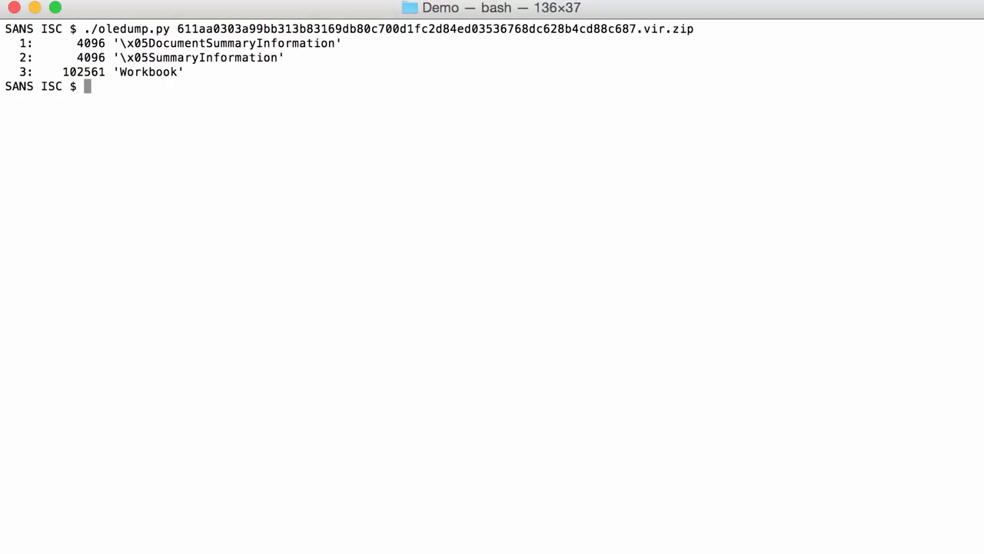
pyautogui.moveTo(219, 166)
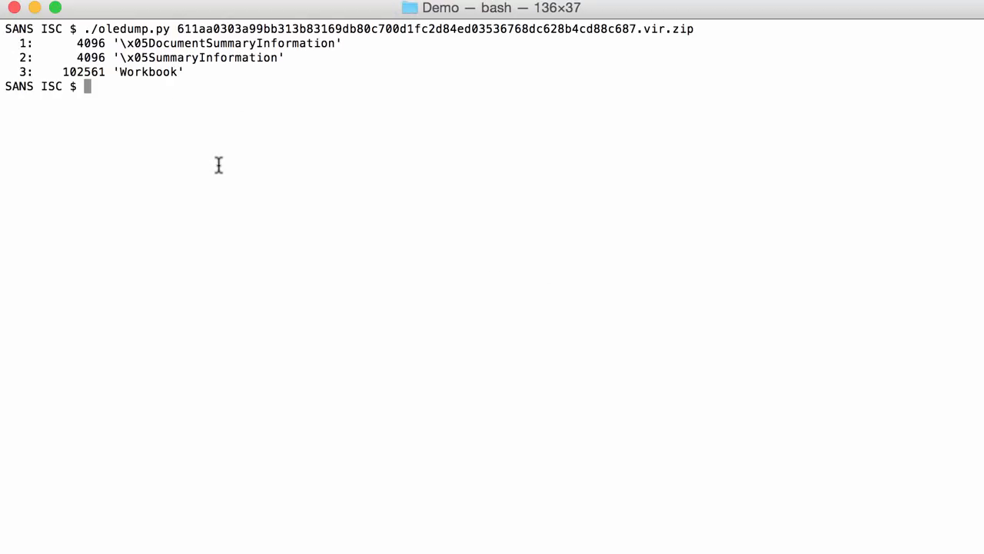
pyautogui.moveTo(184, 61)
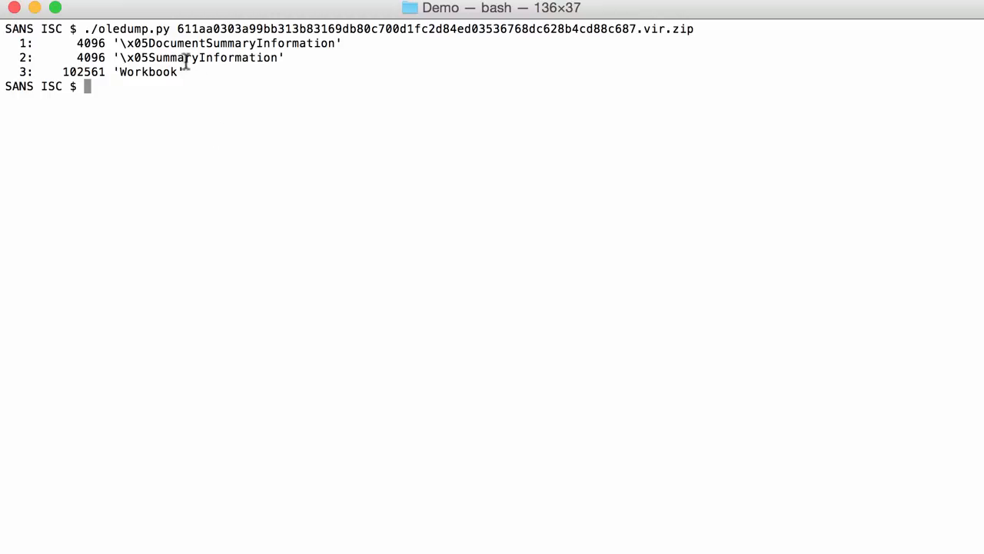
pyautogui.moveTo(271, 92)
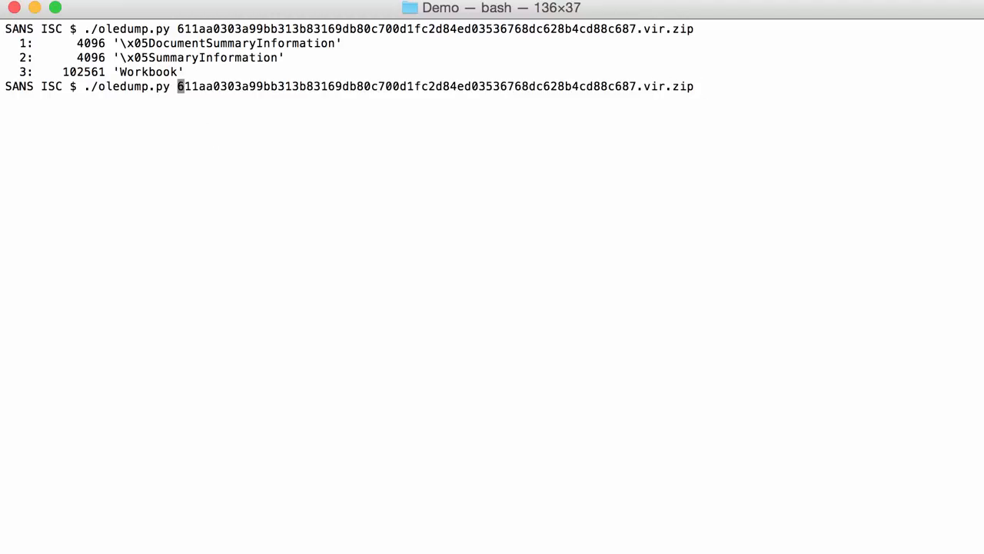
pyautogui.write('-p')
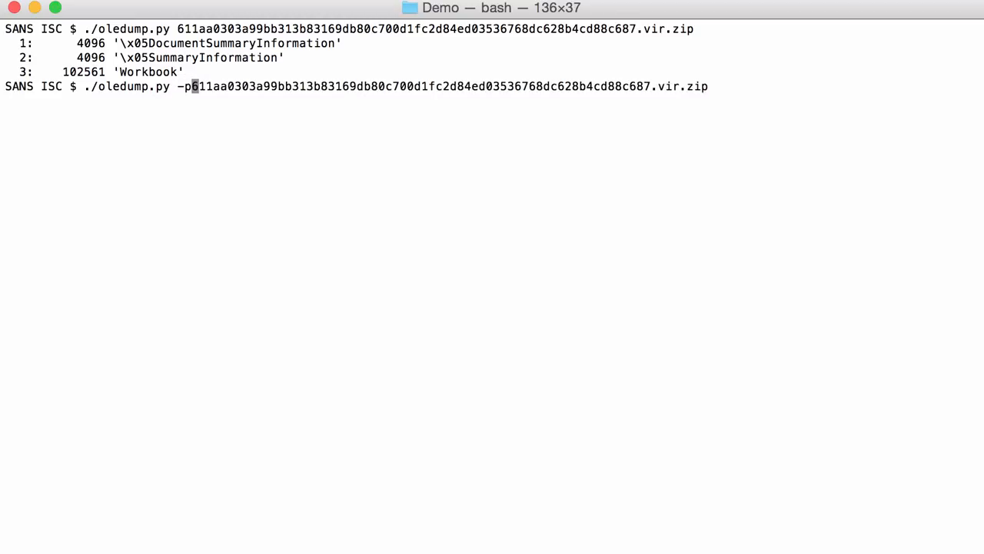
pyautogui.write('lugin_biff --pluginoptions "-x')
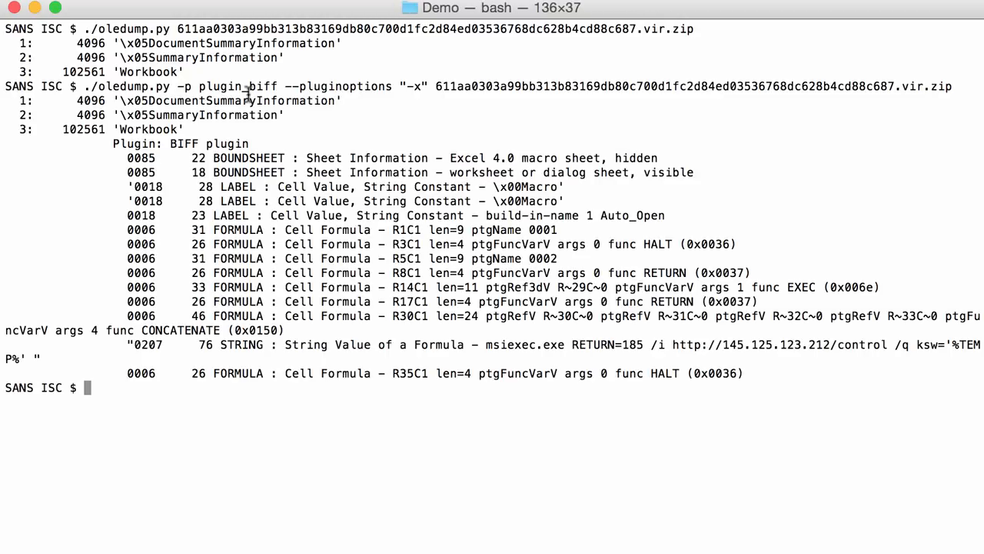
pyautogui.moveTo(427, 166)
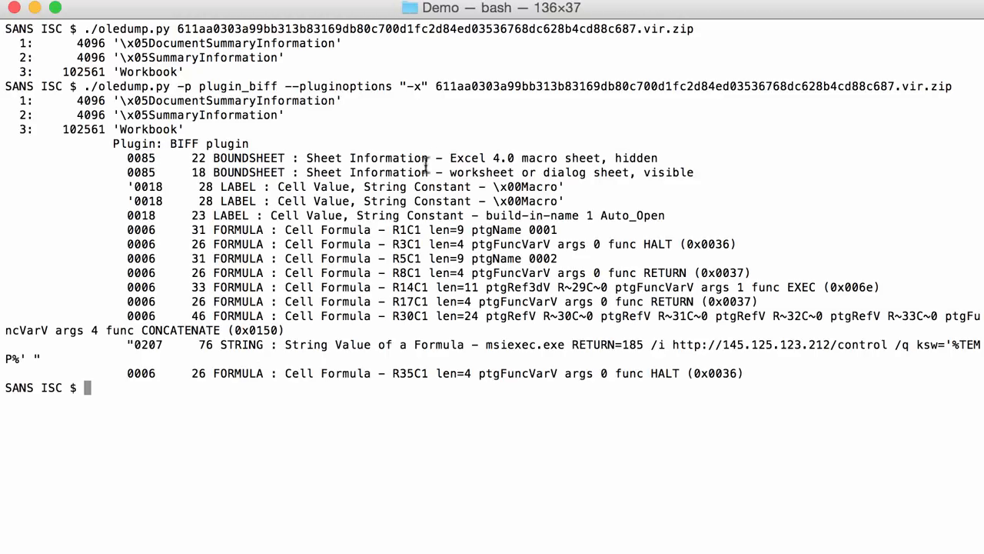
pyautogui.moveTo(535, 159)
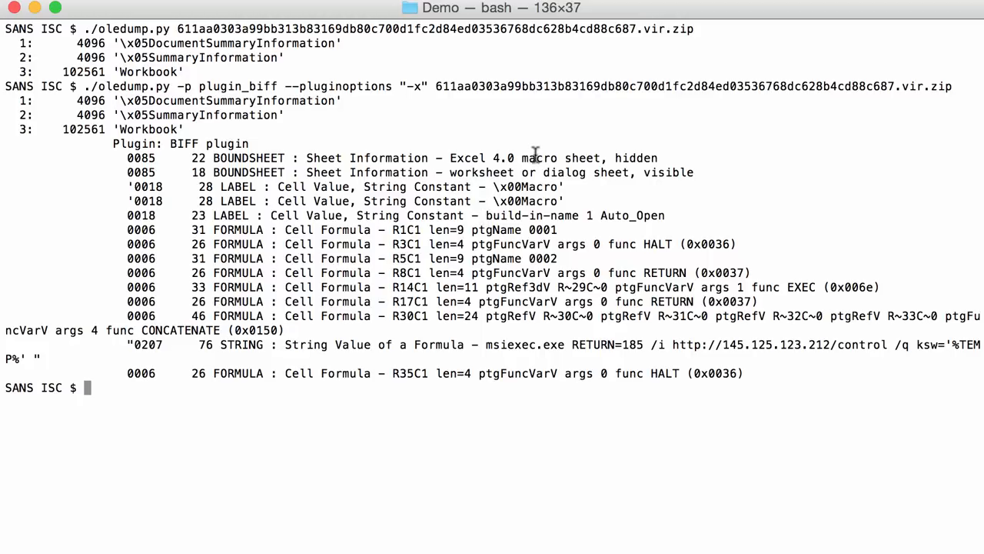
pyautogui.moveTo(353, 246)
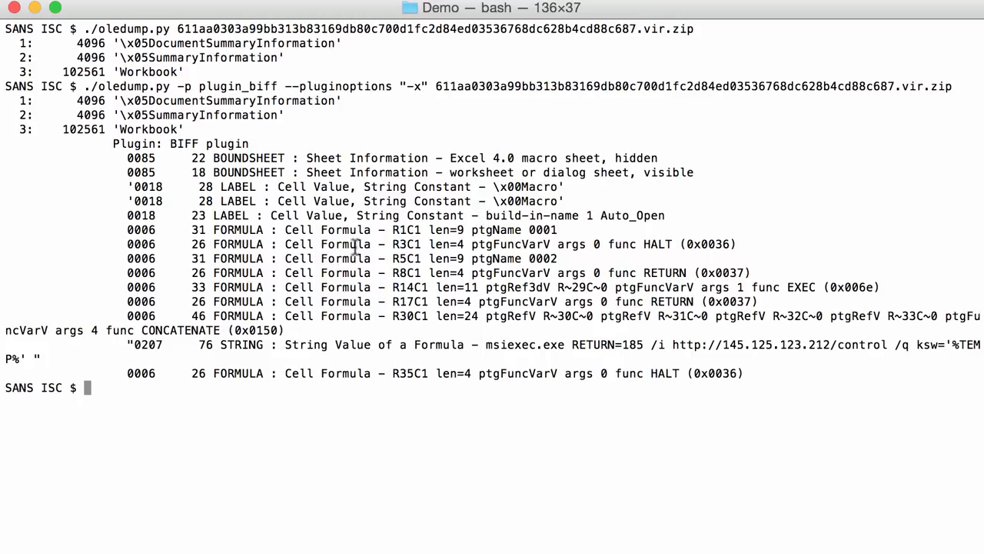
pyautogui.moveTo(578, 160)
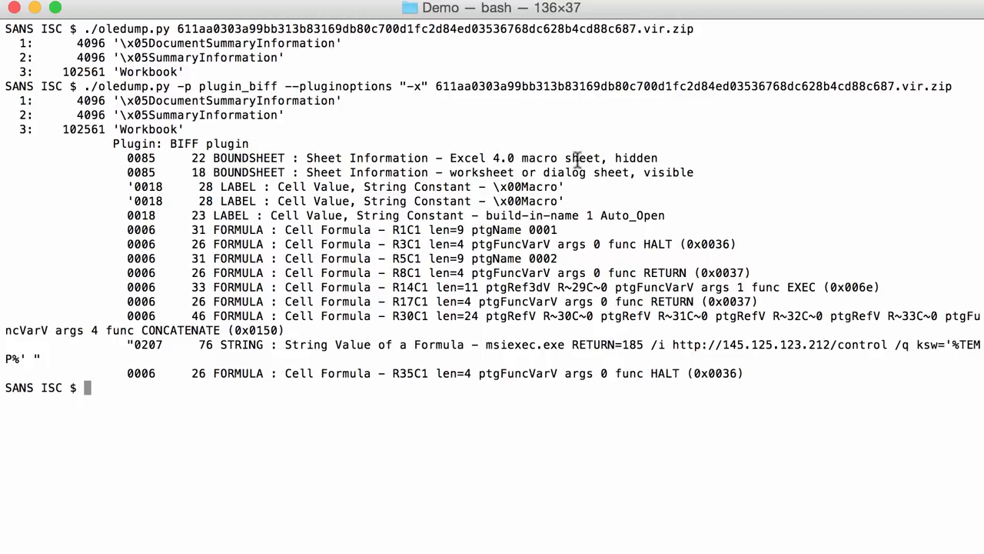
pyautogui.moveTo(427, 80)
pyautogui.write('./oledump.py -p plugin_biff --pluginoptions "-x" b')
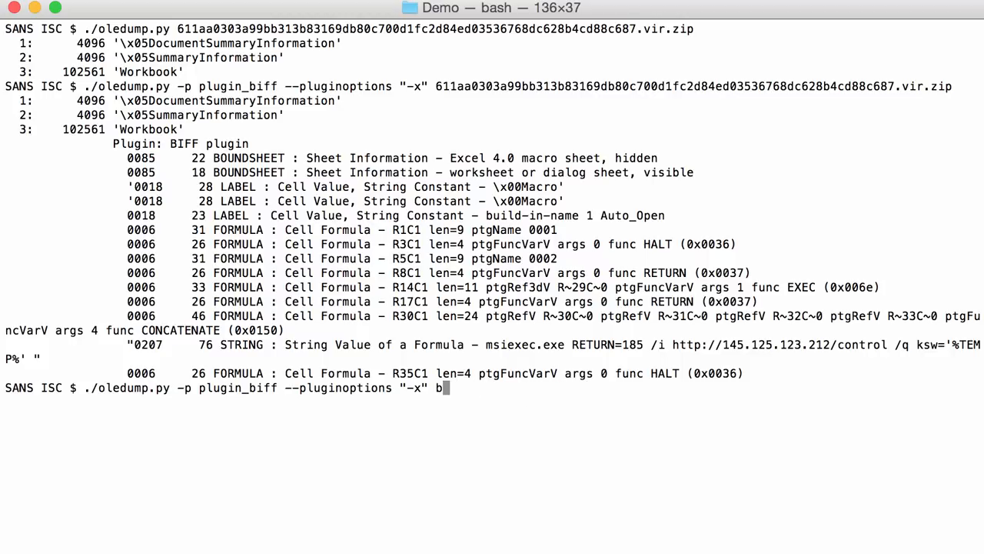
# Run plugin_biff with "-x" on Book1.xls, showing only VBA project streams with macros
pyautogui.write('ase6')
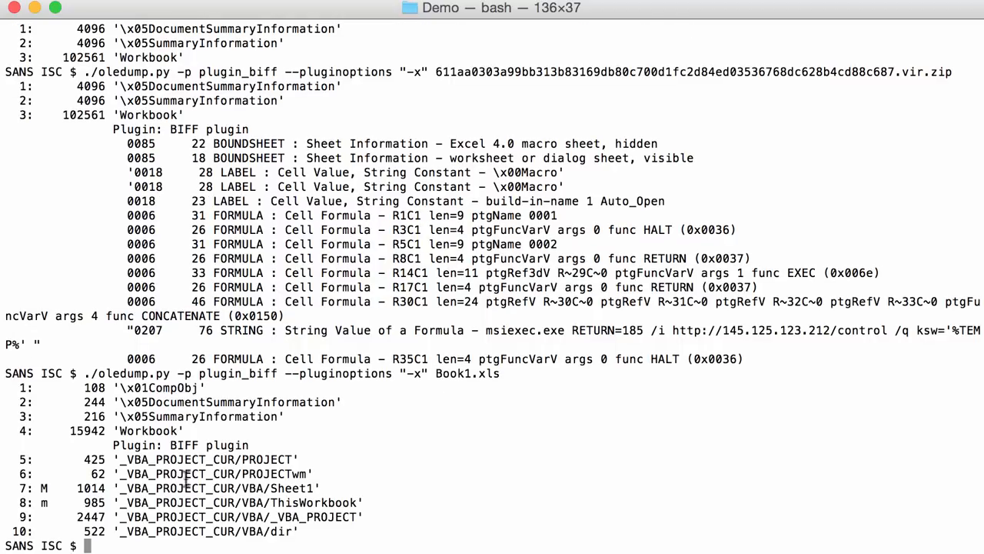
pyautogui.moveTo(292, 446)
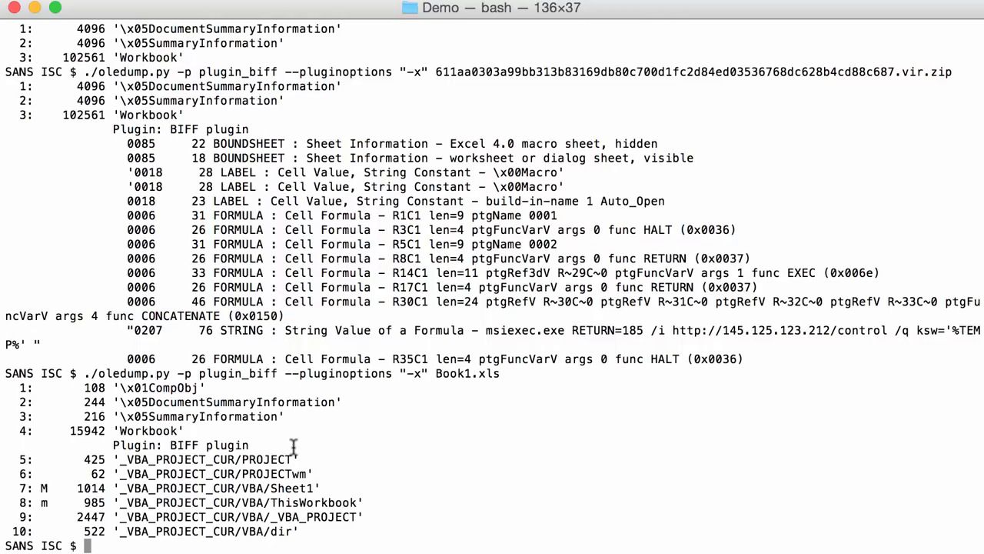